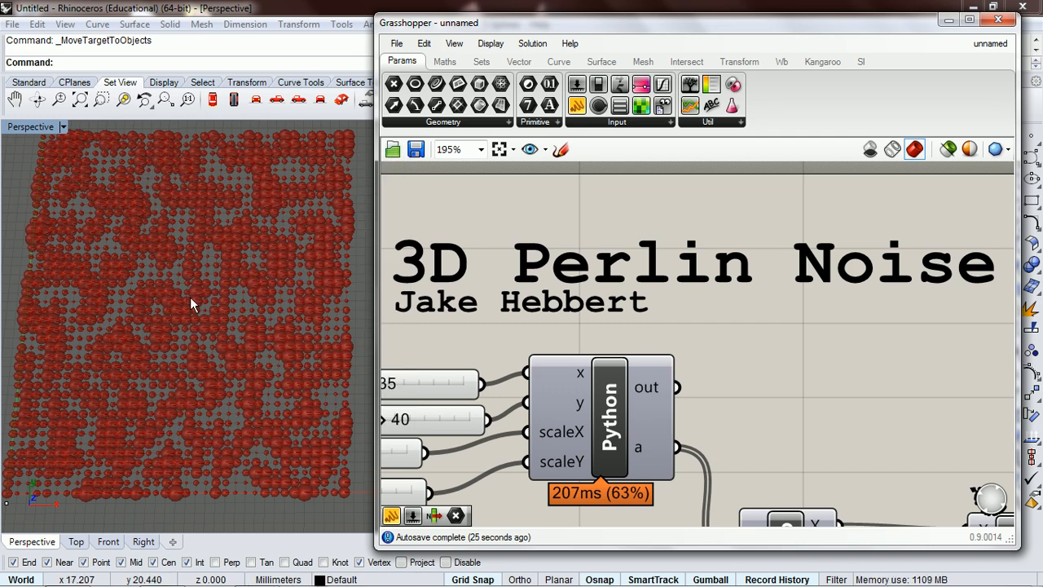
{"action": "mouse_move", "coordinate": [263, 339]}
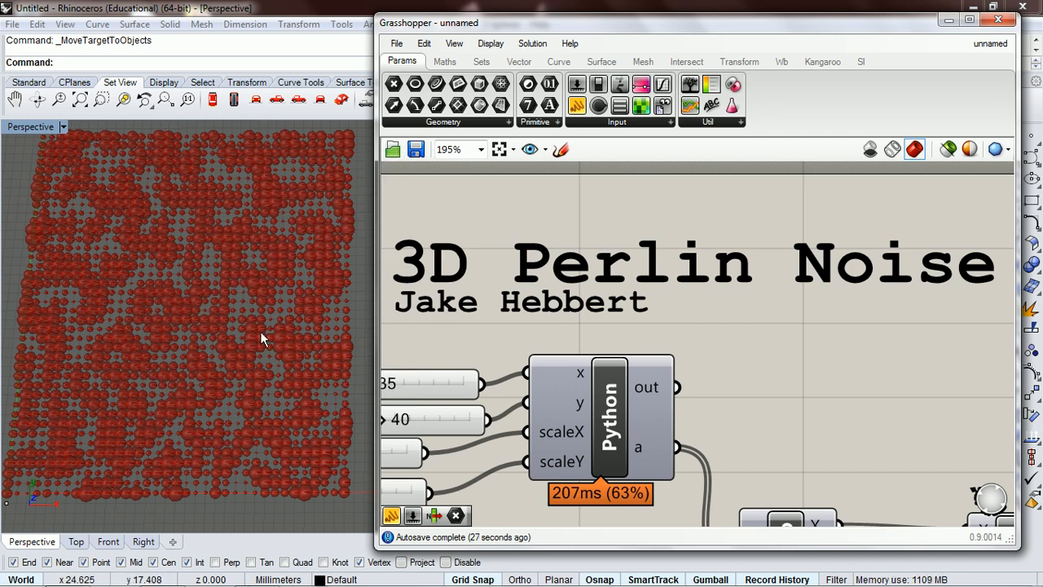
{"action": "mouse_move", "coordinate": [562, 317]}
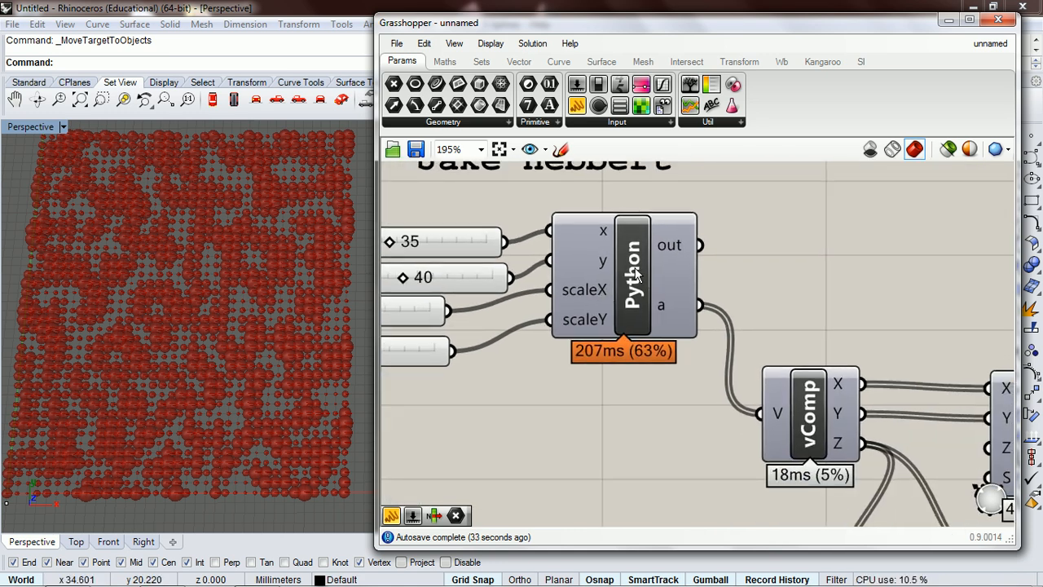
Turn off the downstream component's output and set the x slider to 10
{"action": "right_click", "coordinate": [632, 277]}
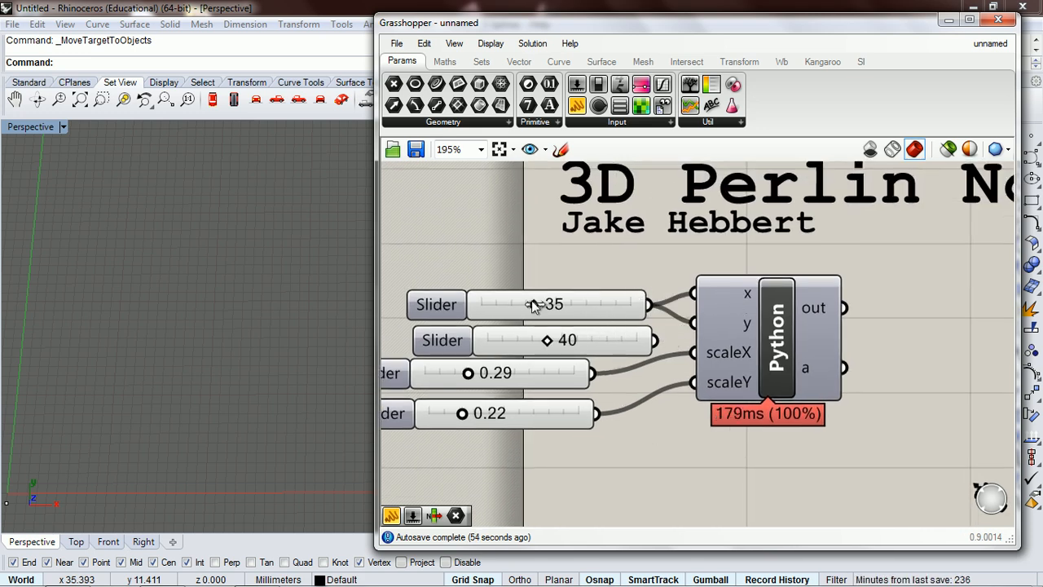
{"action": "left_click_drag", "start_coordinate": [530, 305], "coordinate": [502, 305]}
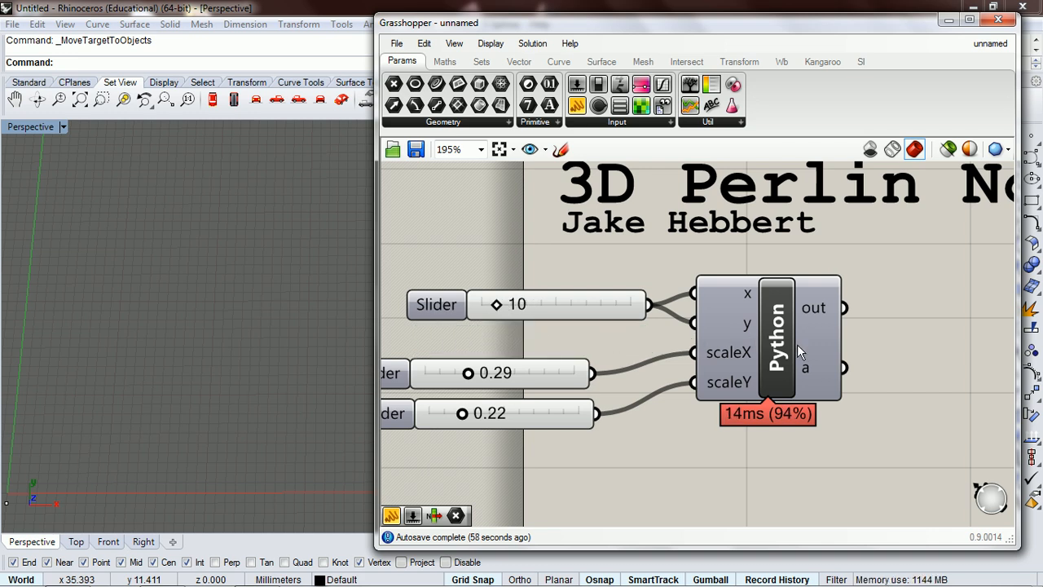
Change the script's noise2 call to noise3 with an added k*scaleZ term
{"action": "double_click", "coordinate": [775, 337]}
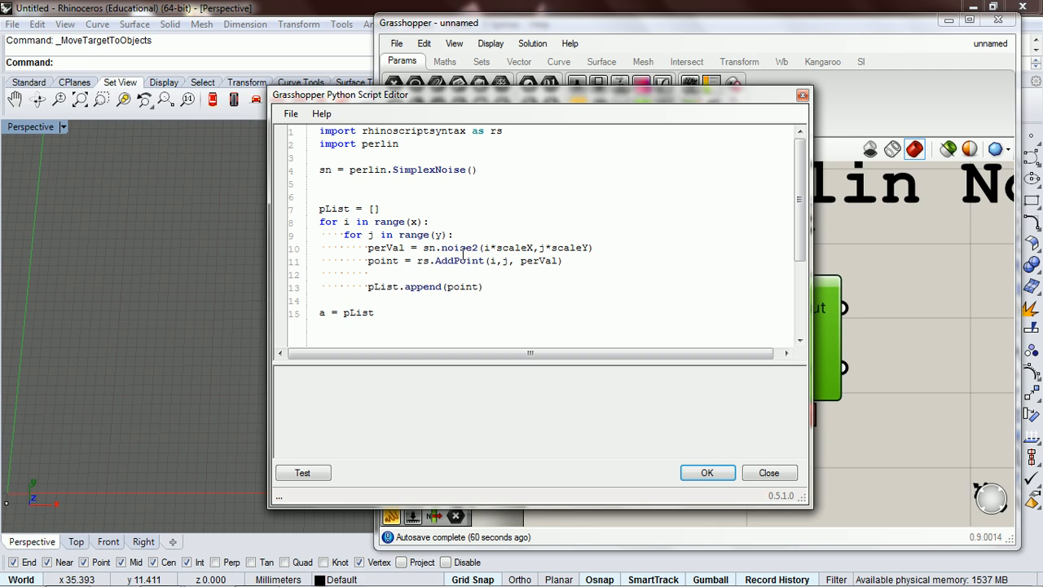
{"action": "double_click", "coordinate": [384, 247]}
{"action": "type", "text": "3"}
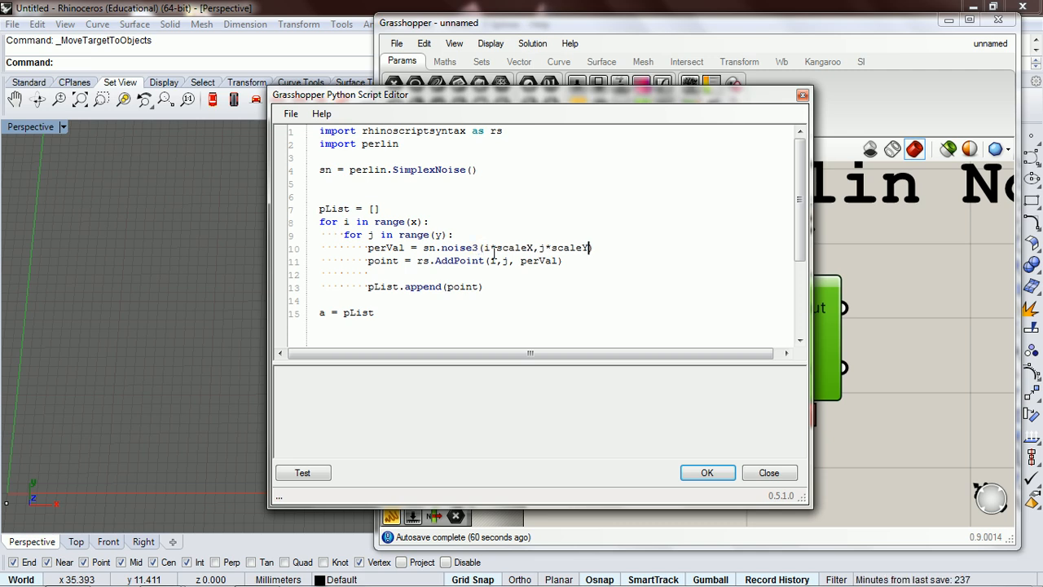
{"action": "type", "text": ","}
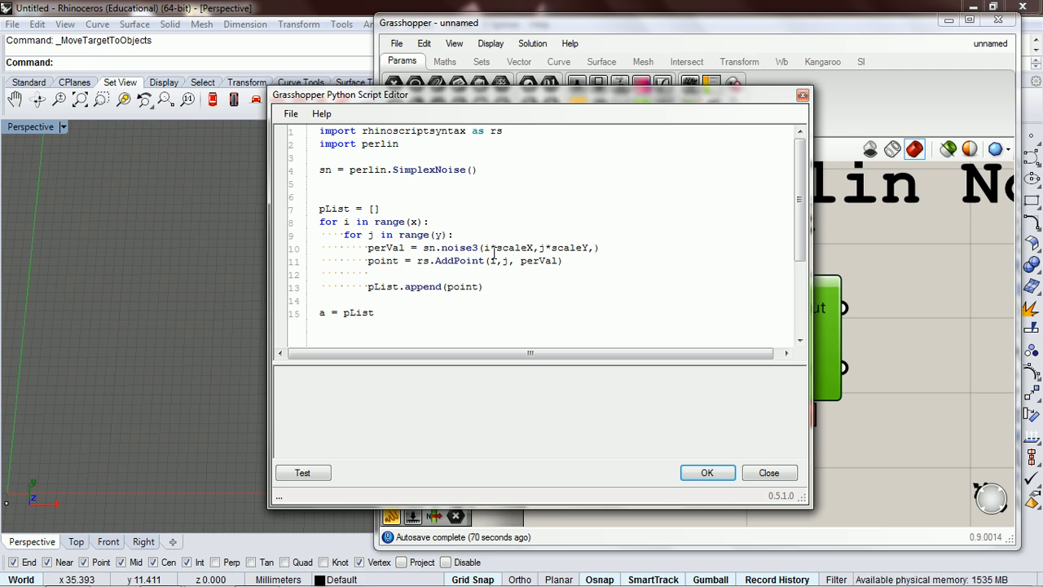
{"action": "type", "text": "k"}
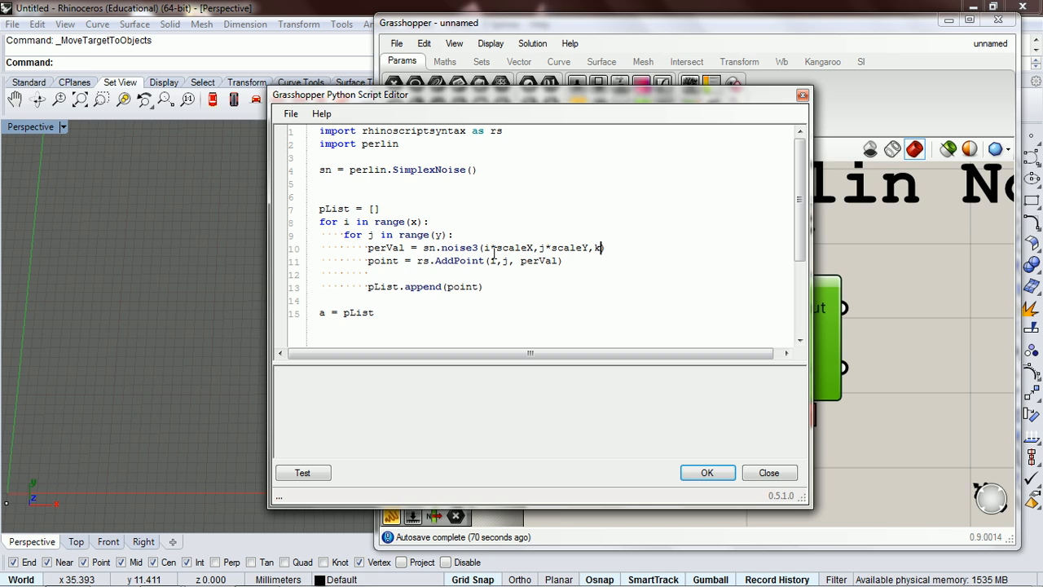
{"action": "type", "text": "*scaleZ"}
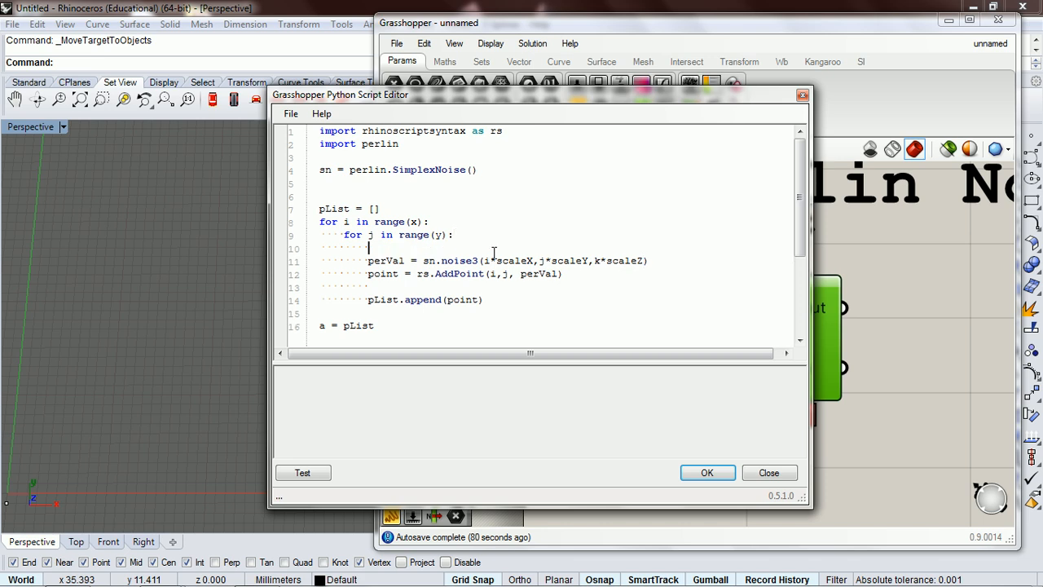
Add a third loop 'for k in range(z):' inside the j loop
{"action": "type", "text": "for"}
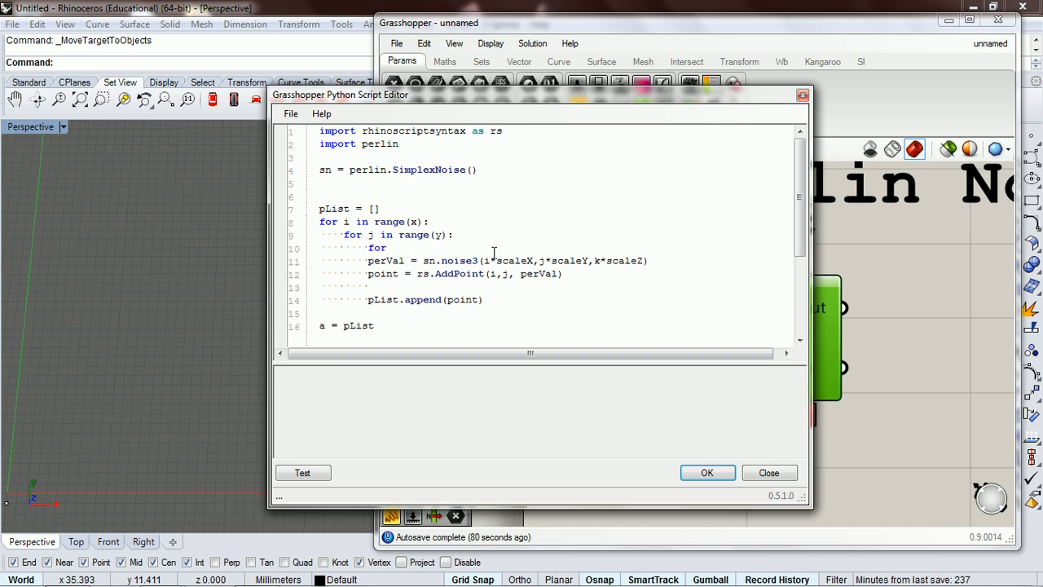
{"action": "type", "text": "k in range"}
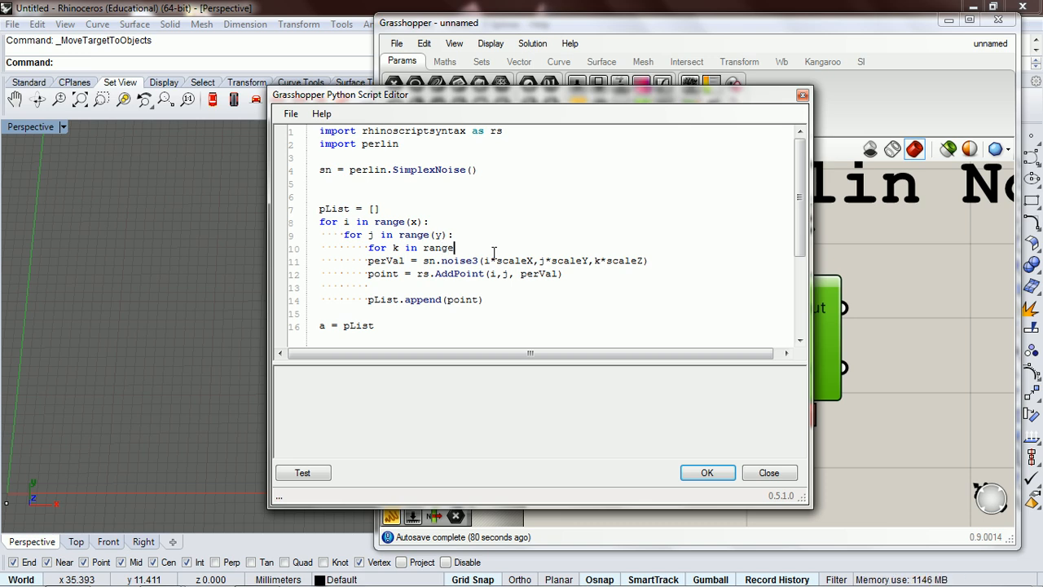
{"action": "type", "text": "(z):"}
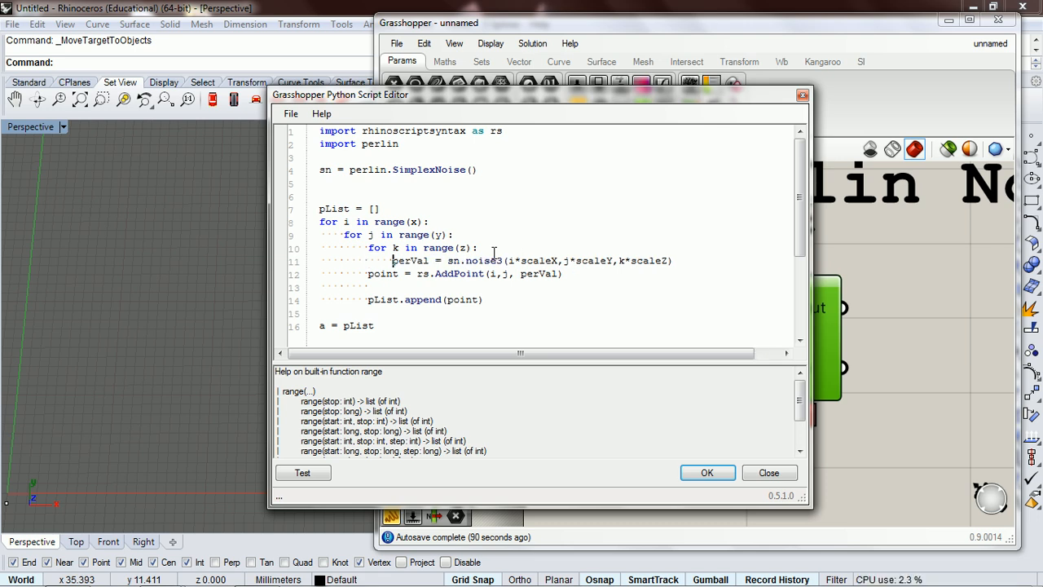
Delete the 'point = rs.AddPoint(i,j, perVal)' line from the innermost loop
{"action": "left_click", "coordinate": [394, 274]}
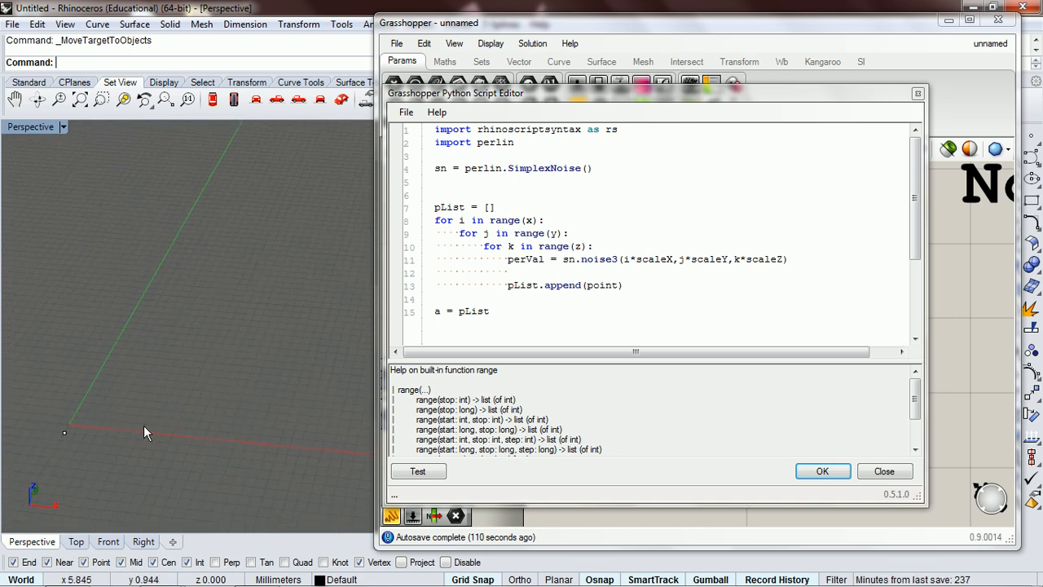
{"action": "mouse_move", "coordinate": [238, 362]}
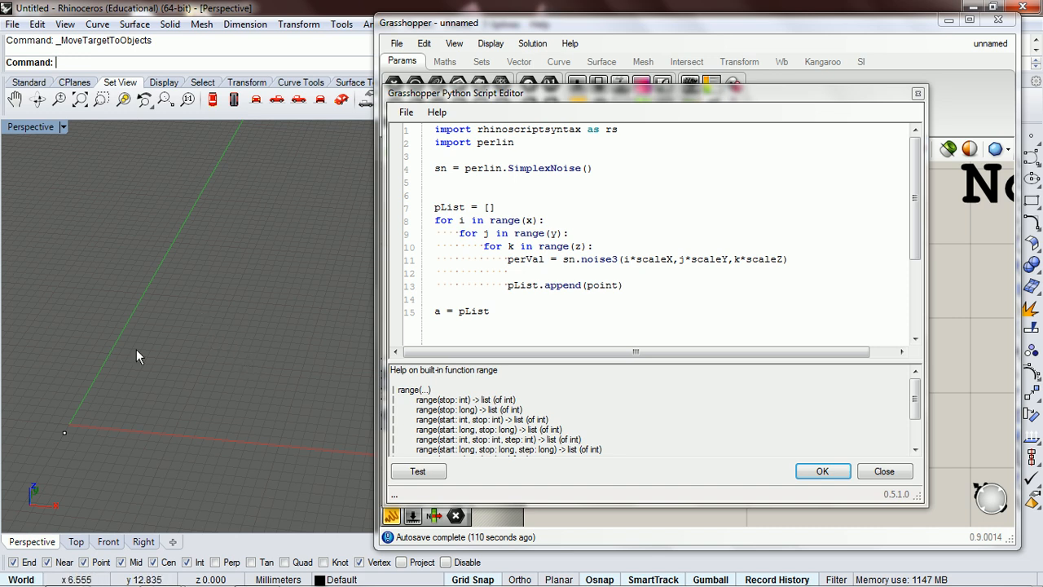
{"action": "mouse_move", "coordinate": [259, 378]}
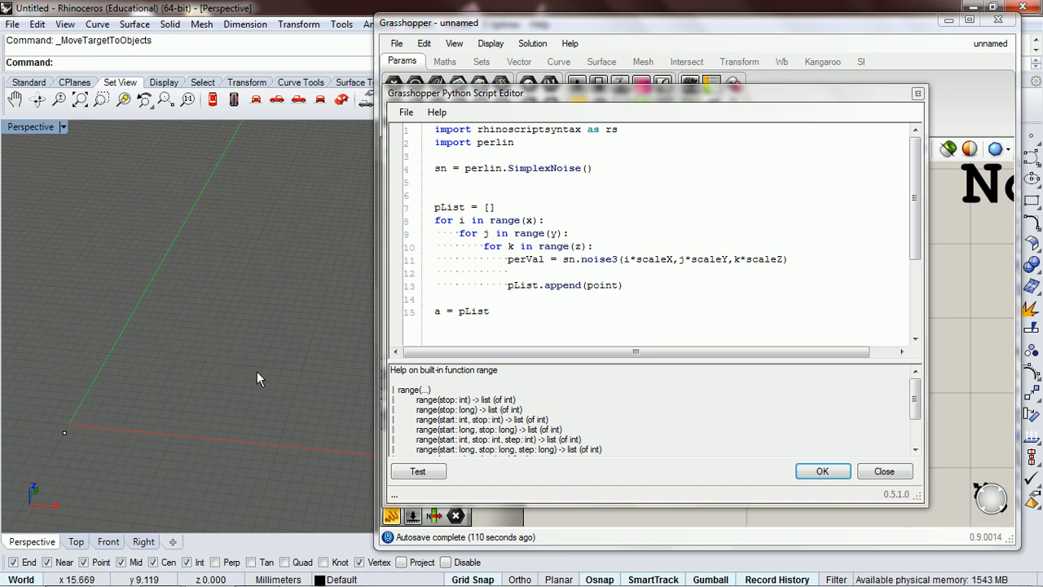
{"action": "mouse_move", "coordinate": [225, 280]}
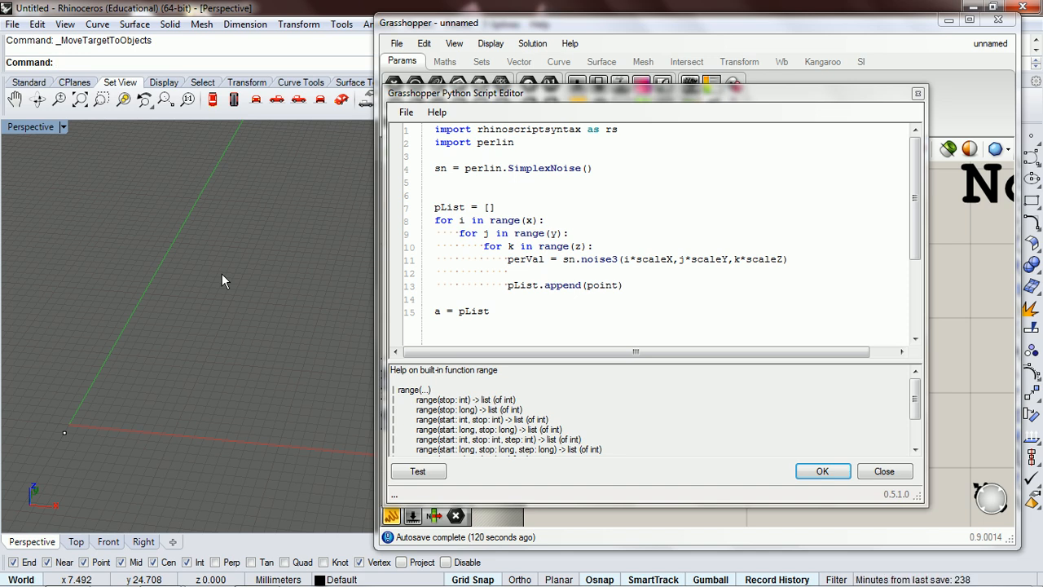
{"action": "mouse_move", "coordinate": [270, 372]}
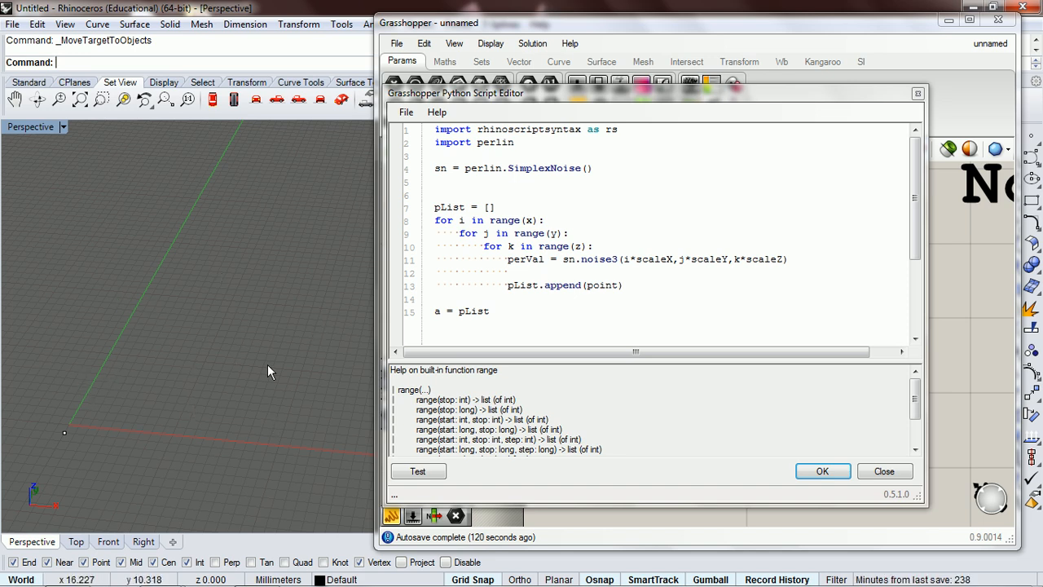
{"action": "mouse_move", "coordinate": [277, 253]}
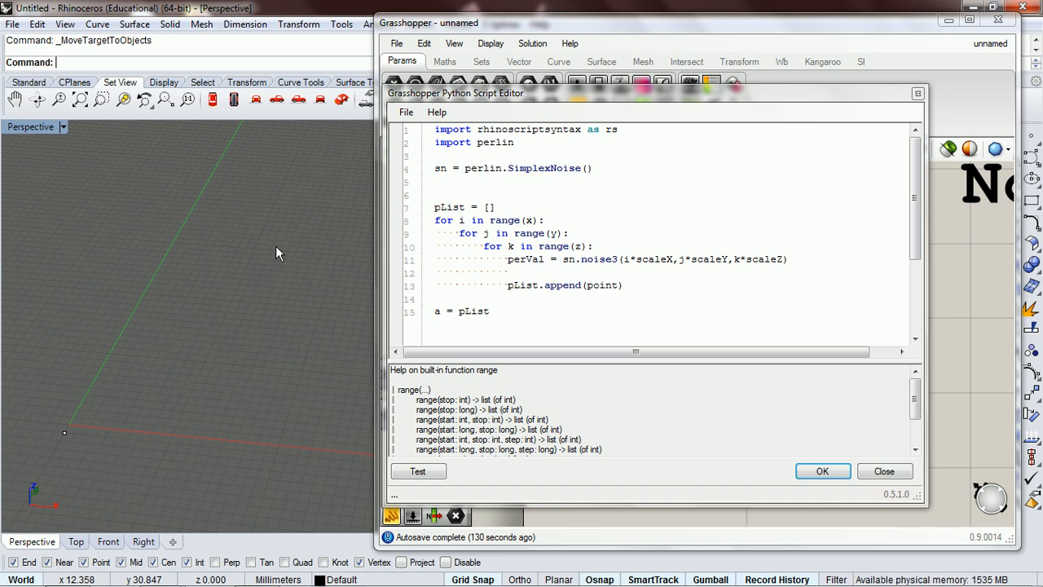
{"action": "mouse_move", "coordinate": [282, 254]}
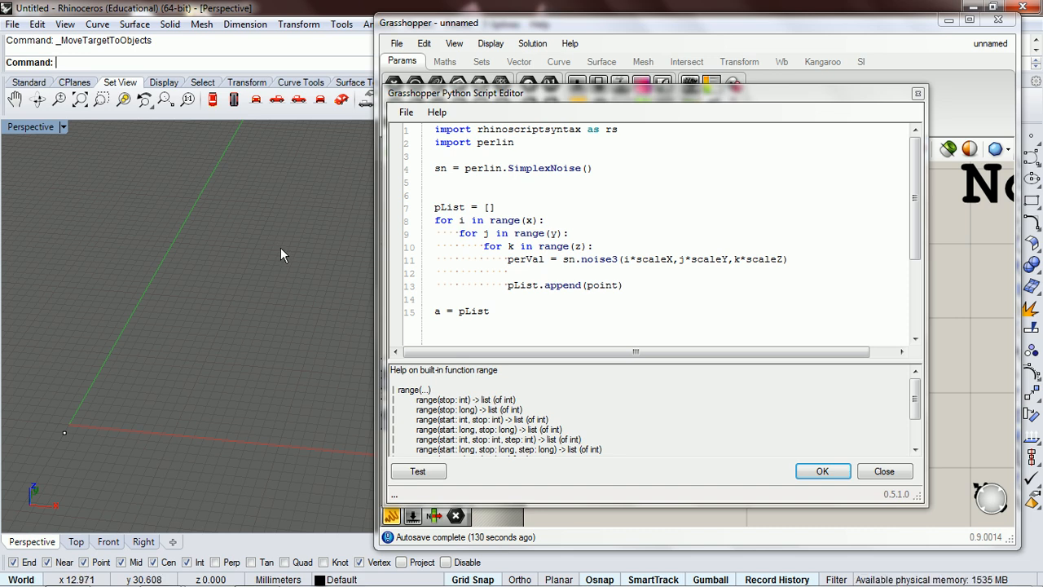
{"action": "mouse_move", "coordinate": [275, 251]}
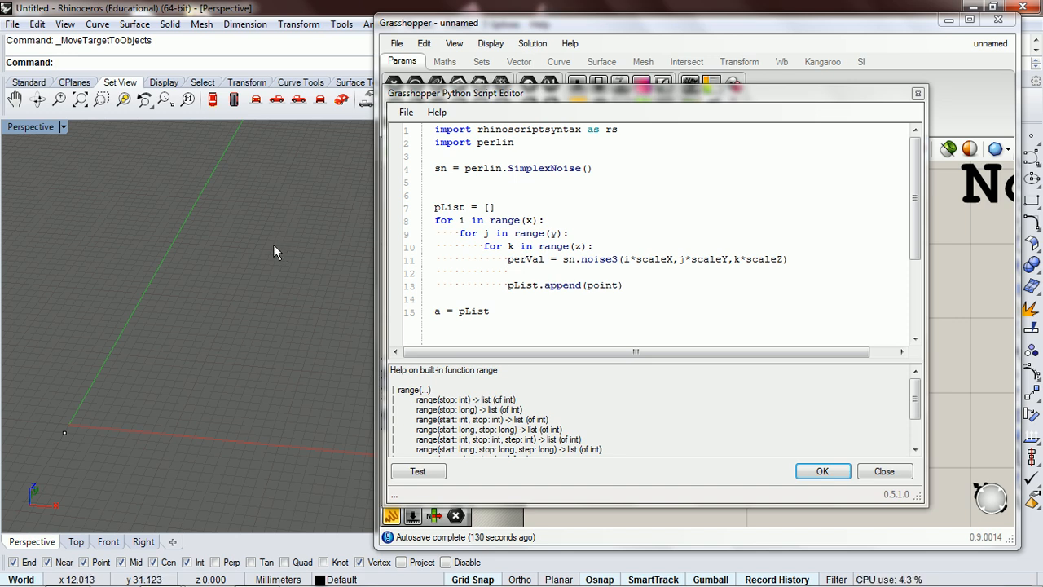
{"action": "mouse_move", "coordinate": [218, 300]}
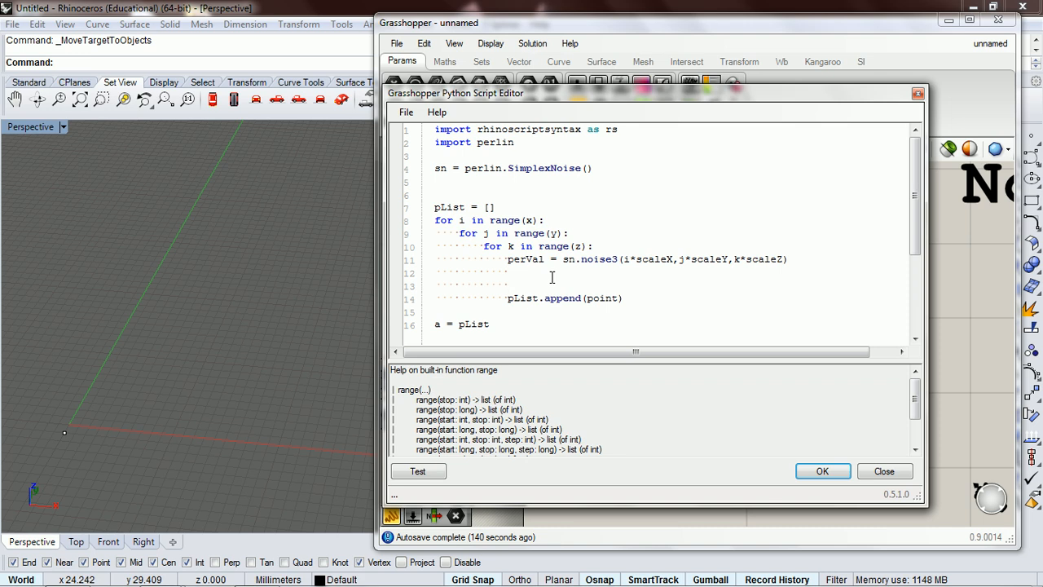
Add an if test checking perVal > lowerLim and perlin < upperLim inside the k loop
{"action": "left_click", "coordinate": [509, 285]}
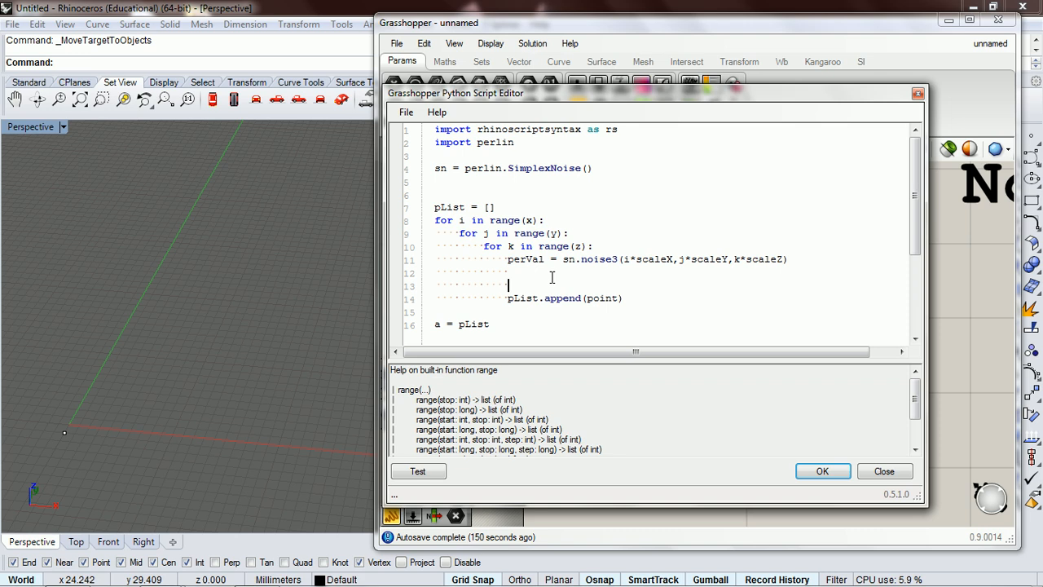
{"action": "type", "text": "if ("}
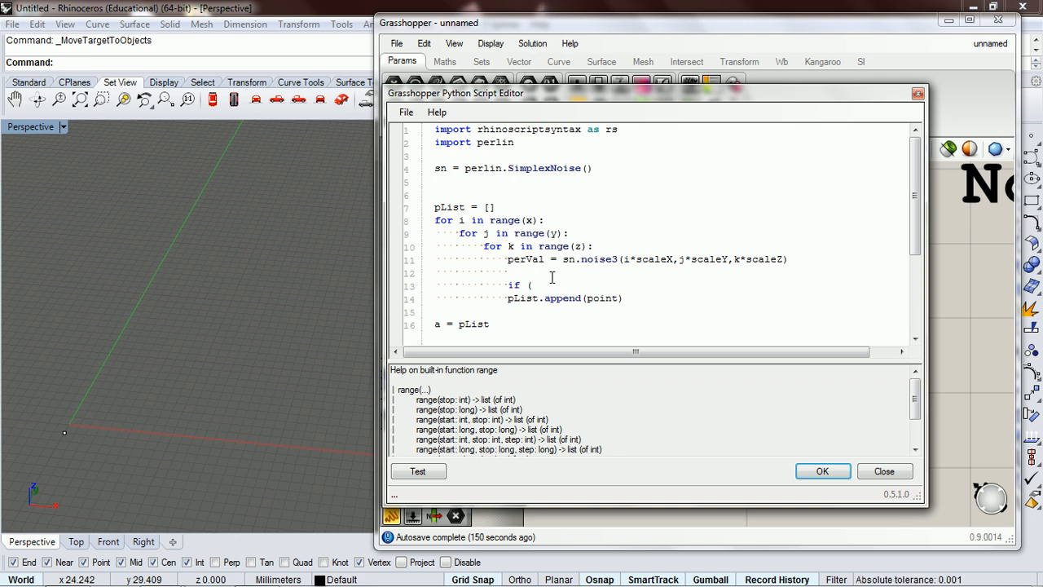
{"action": "type", "text": "p"}
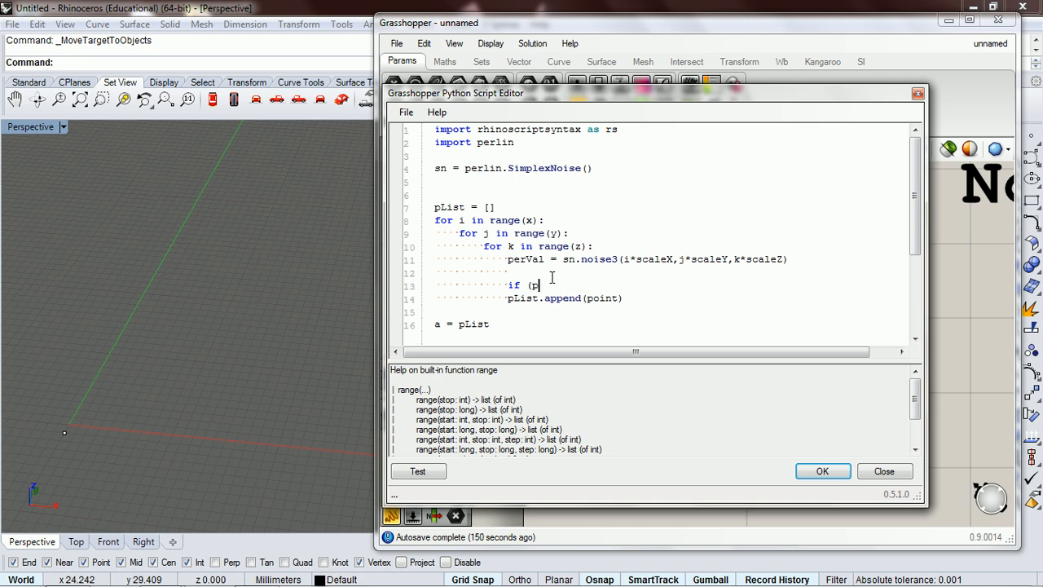
{"action": "type", "text": "perval"}
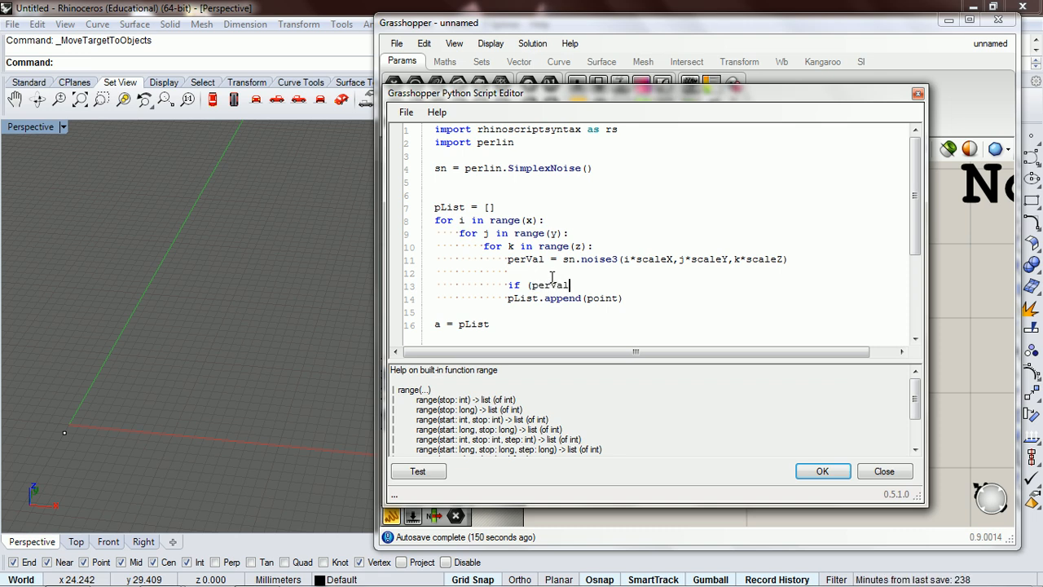
{"action": "type", "text": ">"}
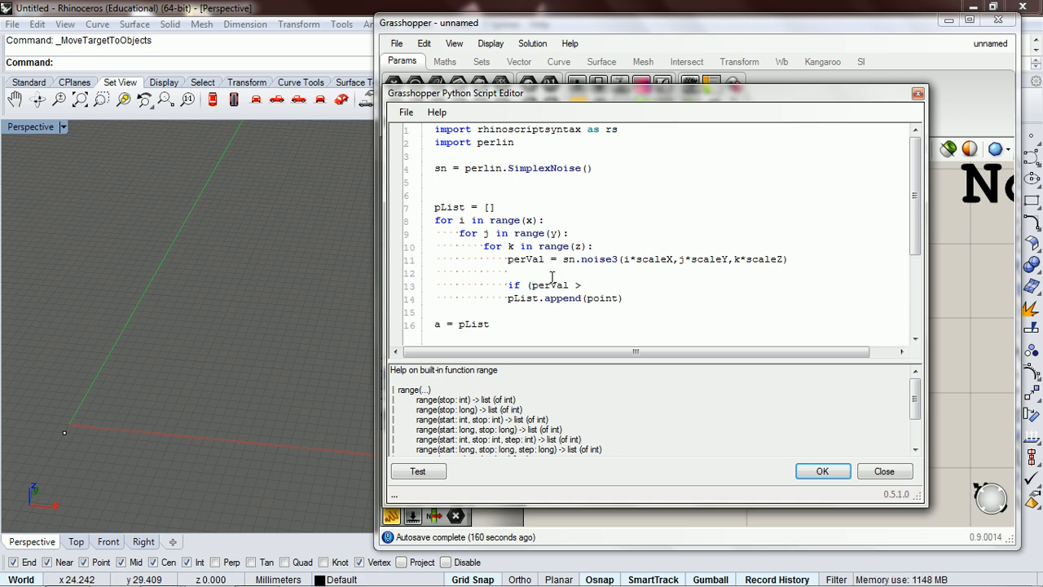
{"action": "type", "text": "low"}
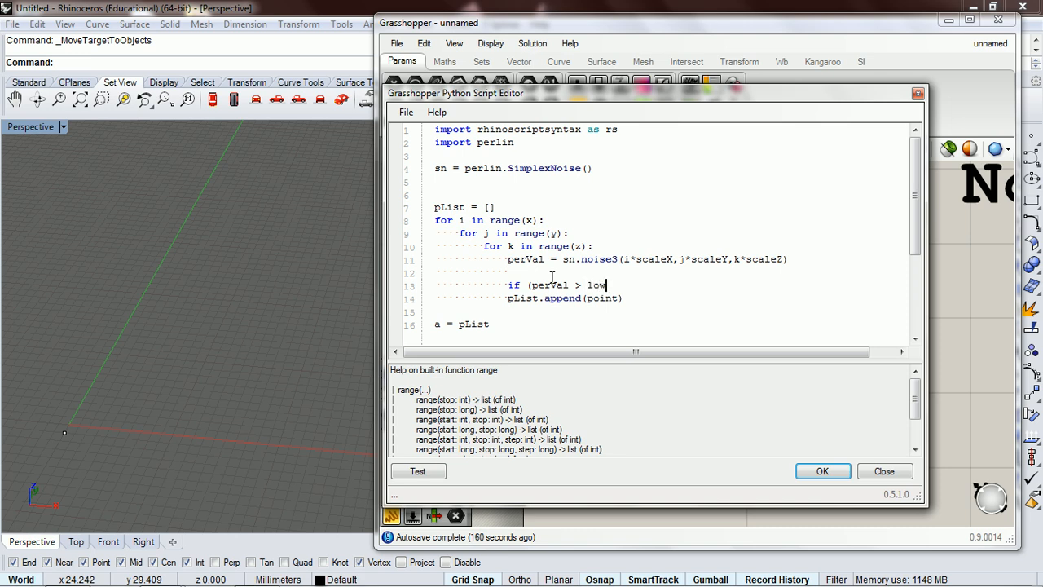
{"action": "type", "text": "erLim and"}
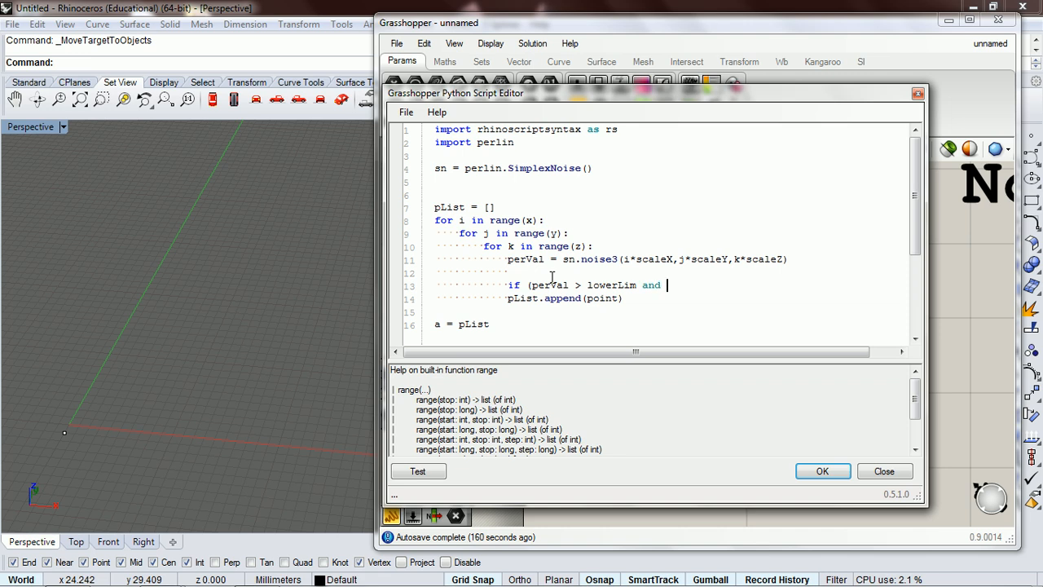
{"action": "type", "text": "perLin"}
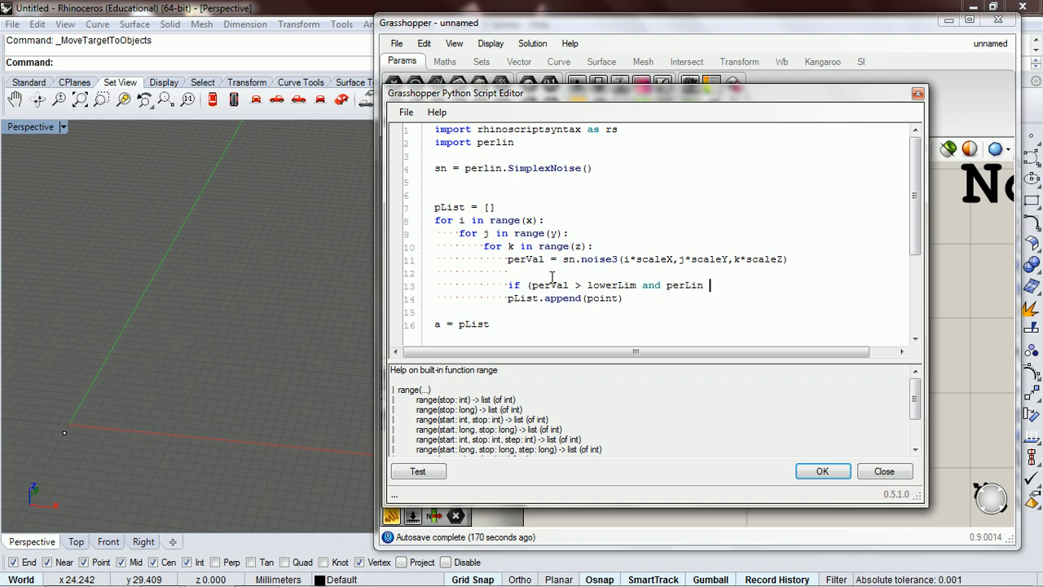
{"action": "type", "text": "< upperLim):"}
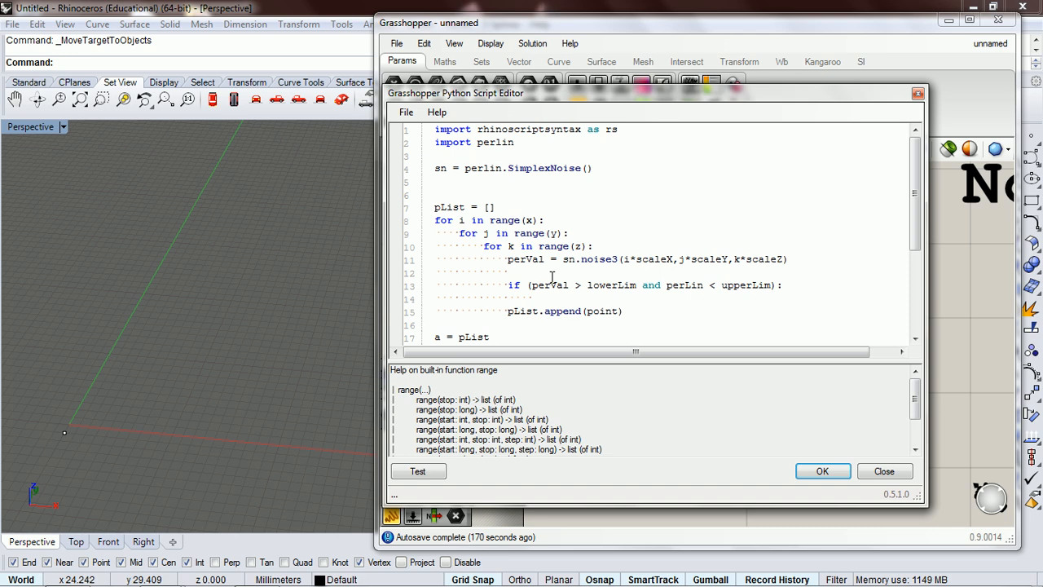
{"action": "type", "text": "r"}
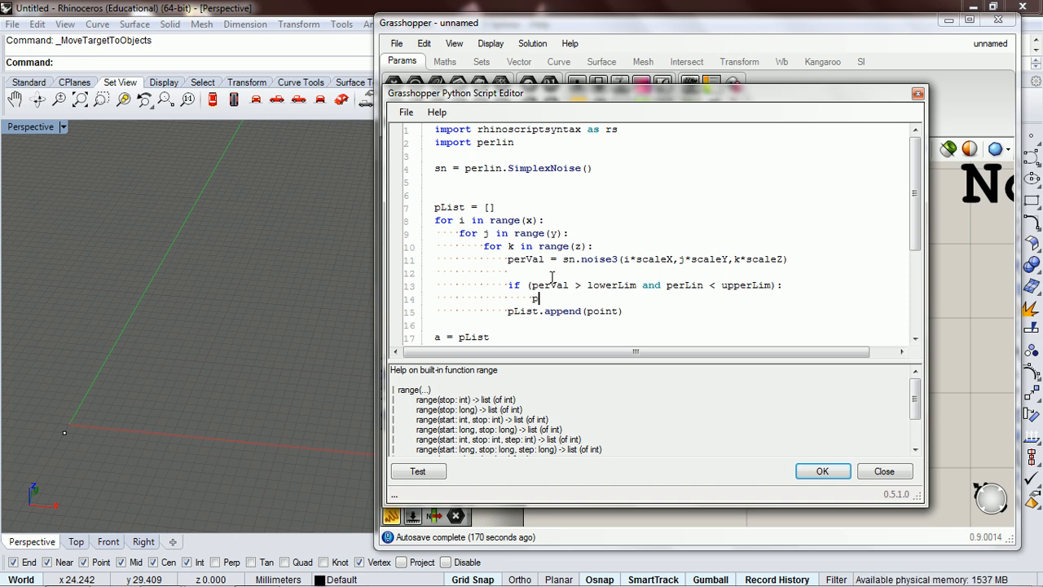
Under the condition, create the point with point = rs.AddPoint(i,j,k)
{"action": "type", "text": "point ="}
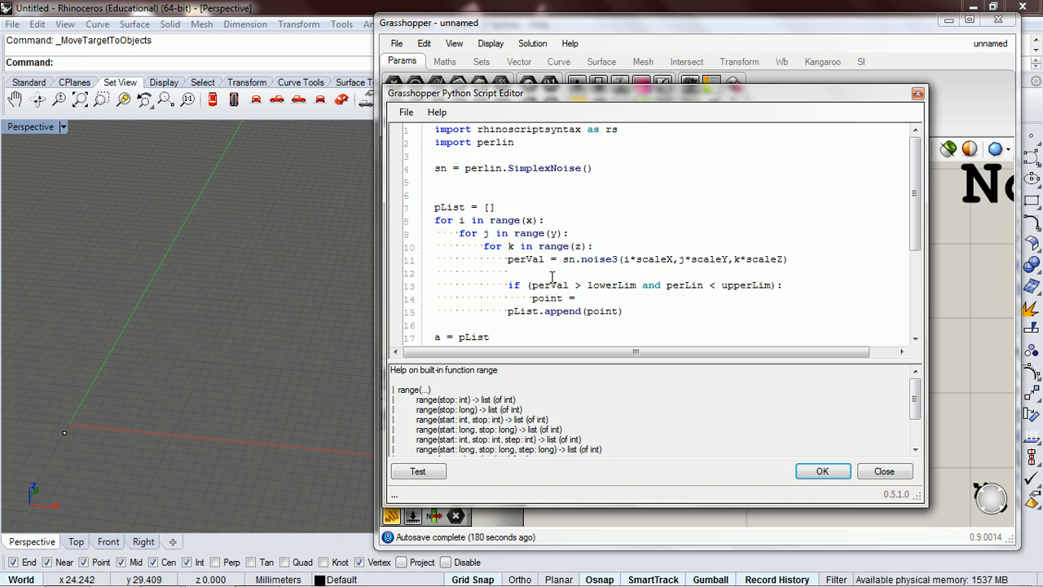
{"action": "type", "text": "rs.add"}
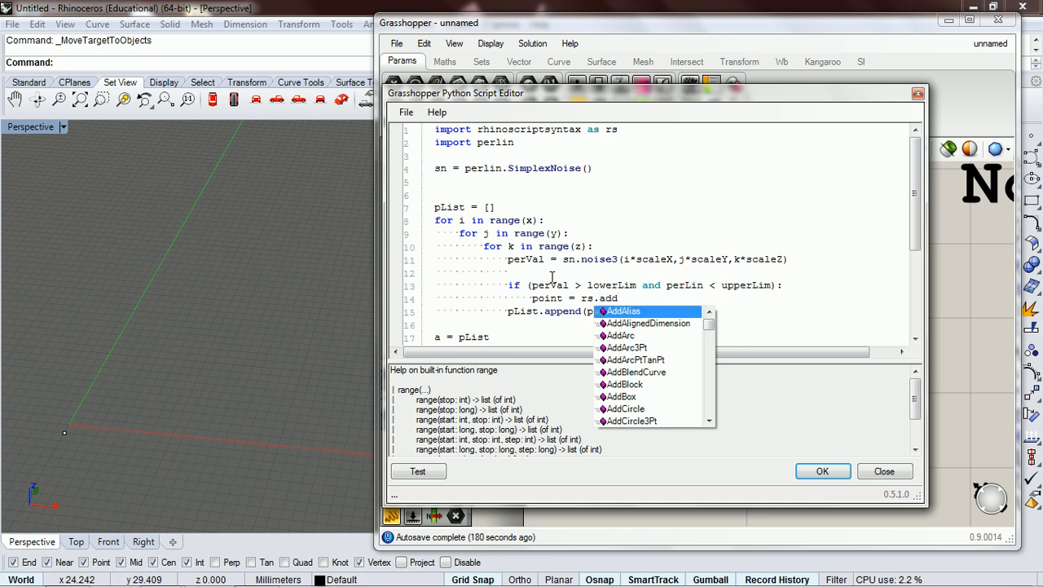
{"action": "type", "text": "point("}
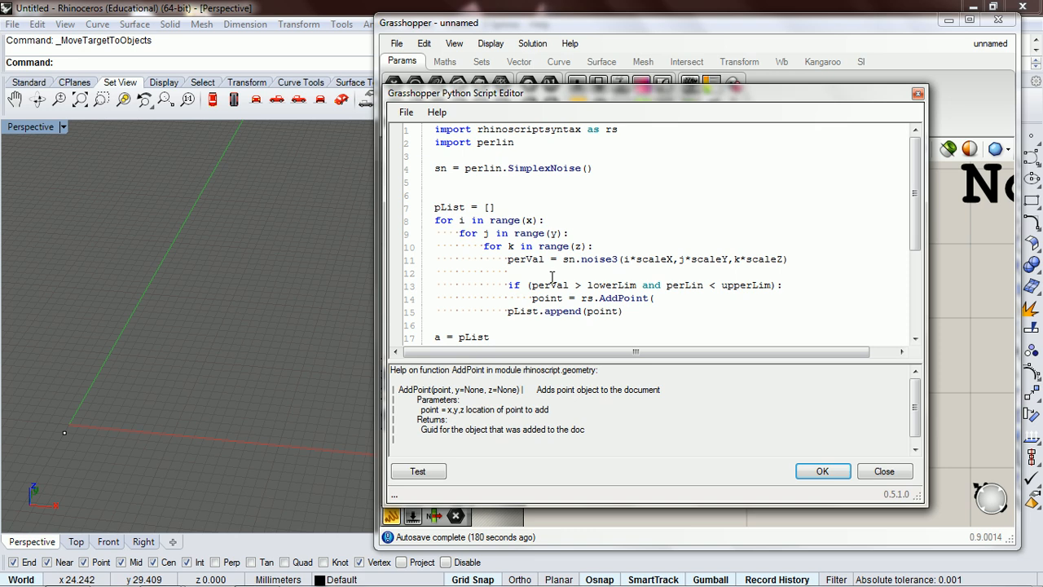
{"action": "type", "text": "i,j"}
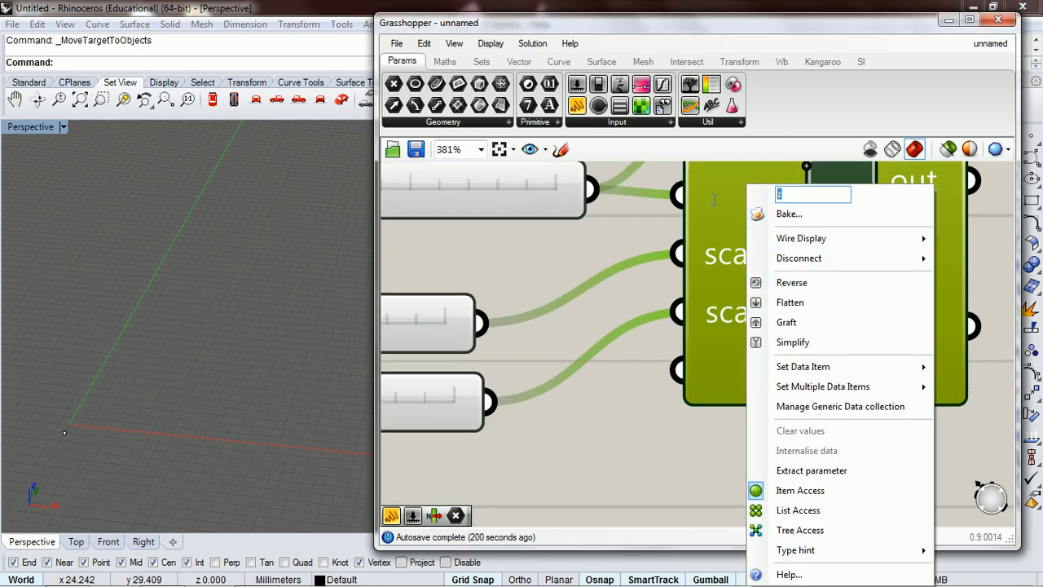
Rename the input scaleZ with an int type hint and place a Point parameter on the canvas
{"action": "type", "text": "scaleZ"}
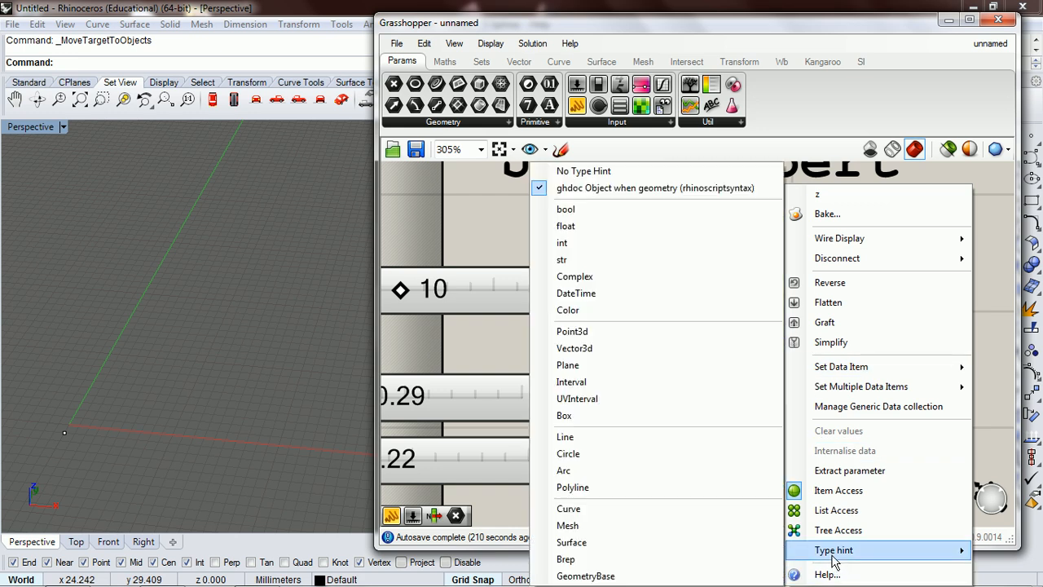
{"action": "mouse_move", "coordinate": [563, 243]}
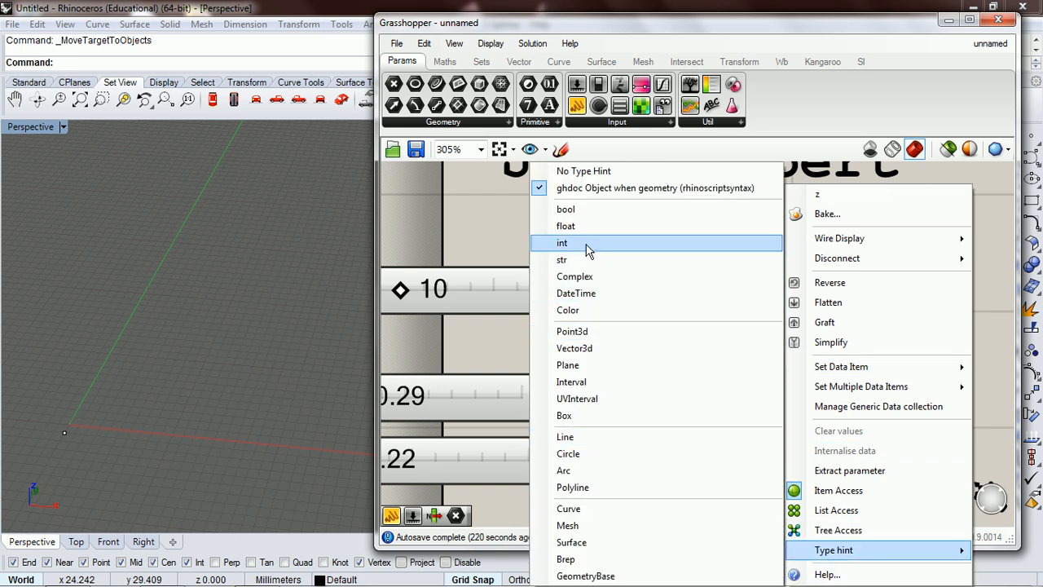
{"action": "left_click", "coordinate": [561, 241]}
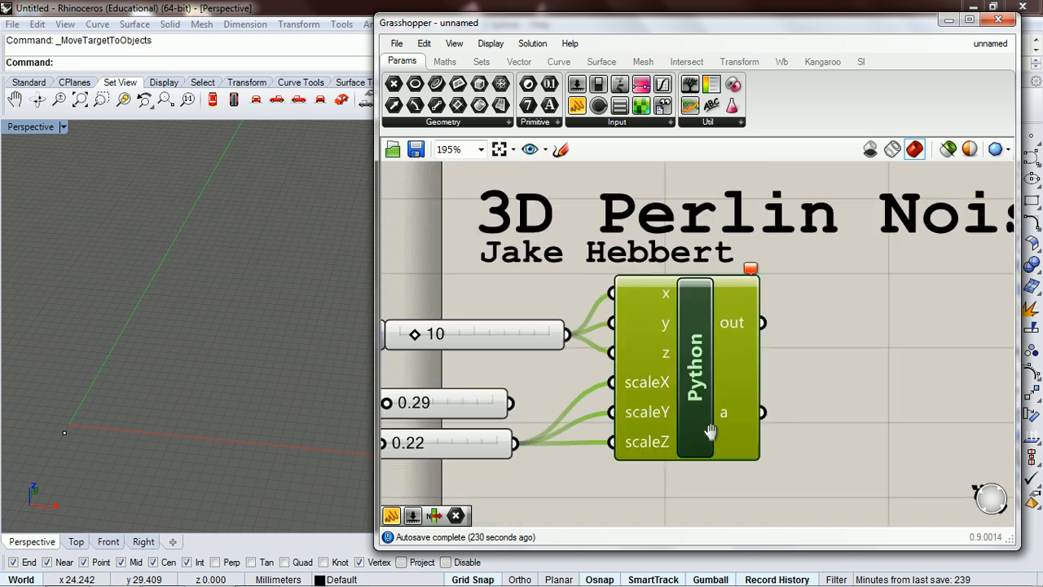
{"action": "type", "text": "poin"}
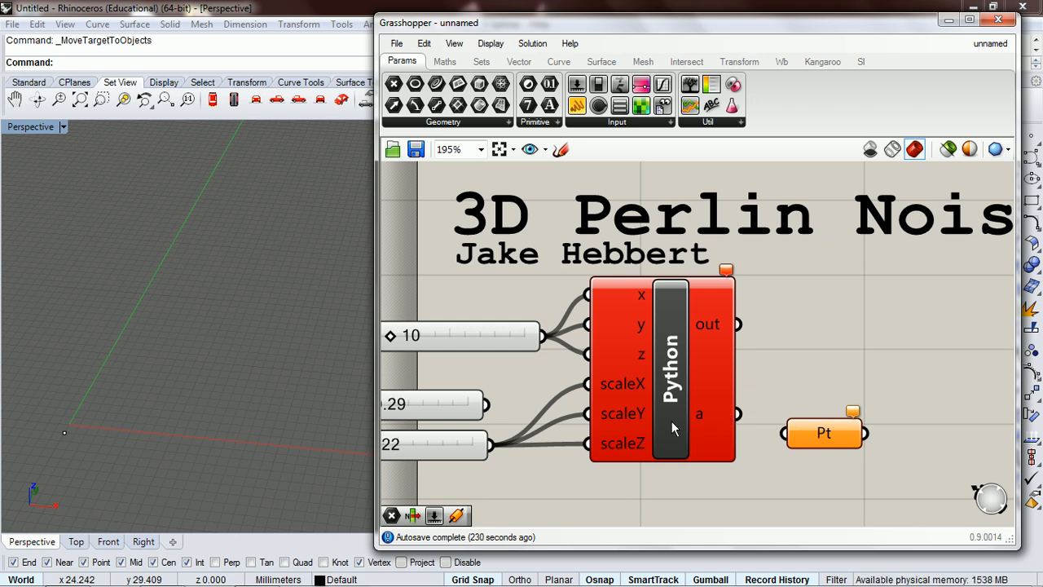
Add lowerLim and upperLim inputs to the Python component and wire sliders into them
{"action": "double_click", "coordinate": [670, 367]}
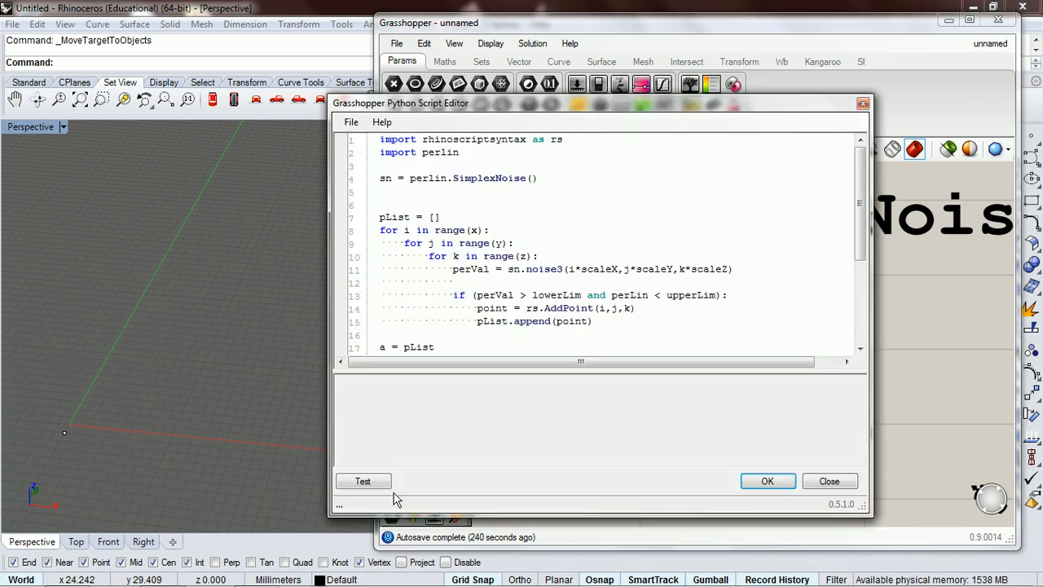
{"action": "left_click", "coordinate": [361, 481]}
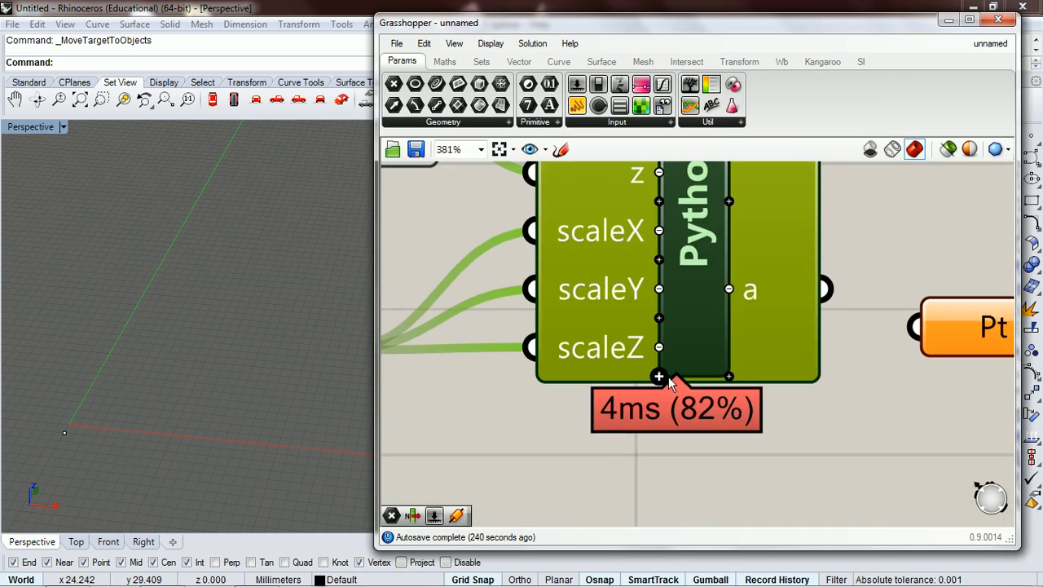
{"action": "right_click", "coordinate": [660, 376]}
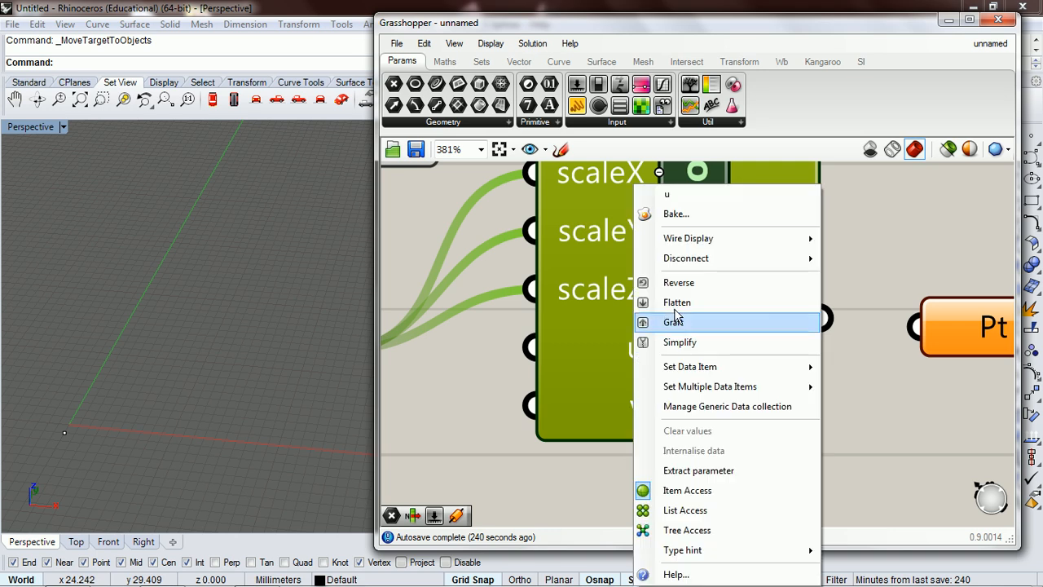
{"action": "type", "text": "low"}
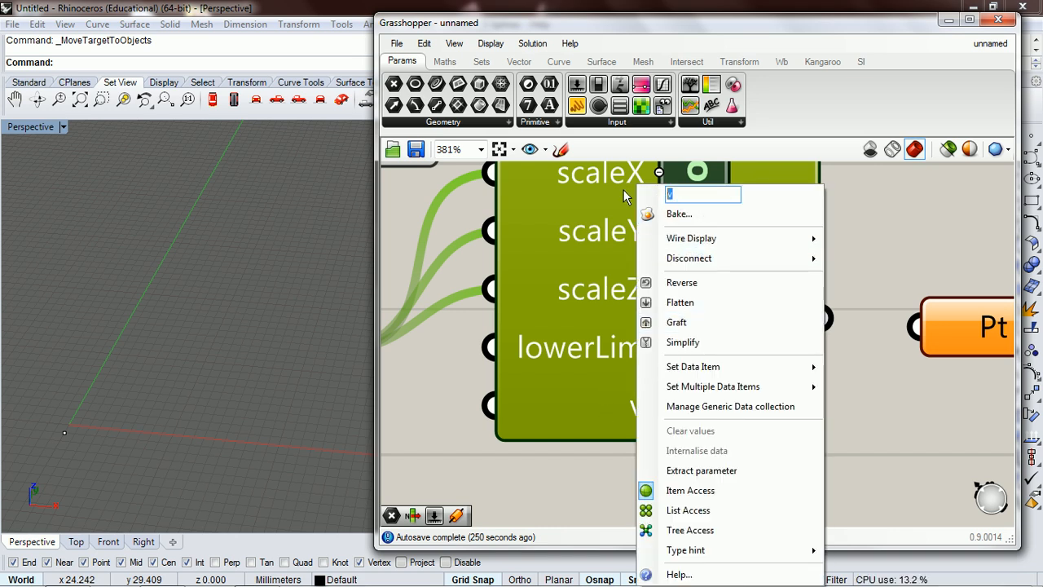
{"action": "type", "text": "upperLi"}
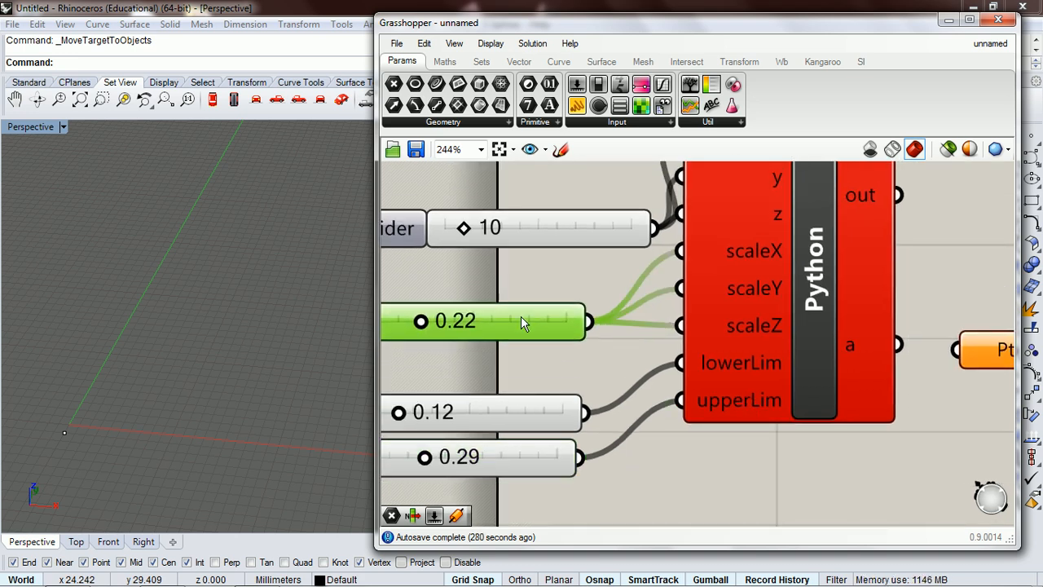
Test the script so it executes without error and accept it with OK
{"action": "double_click", "coordinate": [811, 261]}
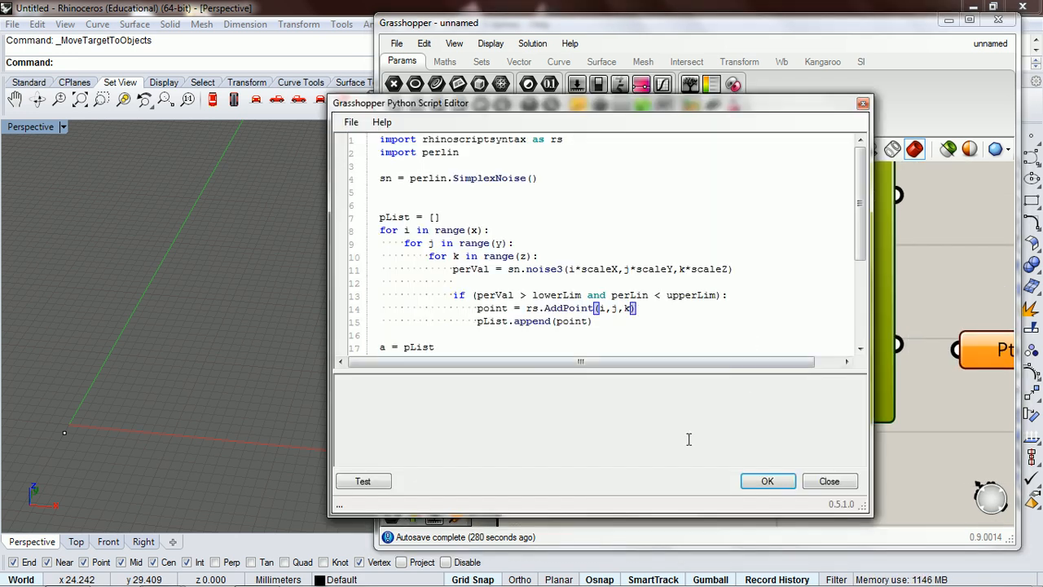
{"action": "left_click", "coordinate": [362, 480]}
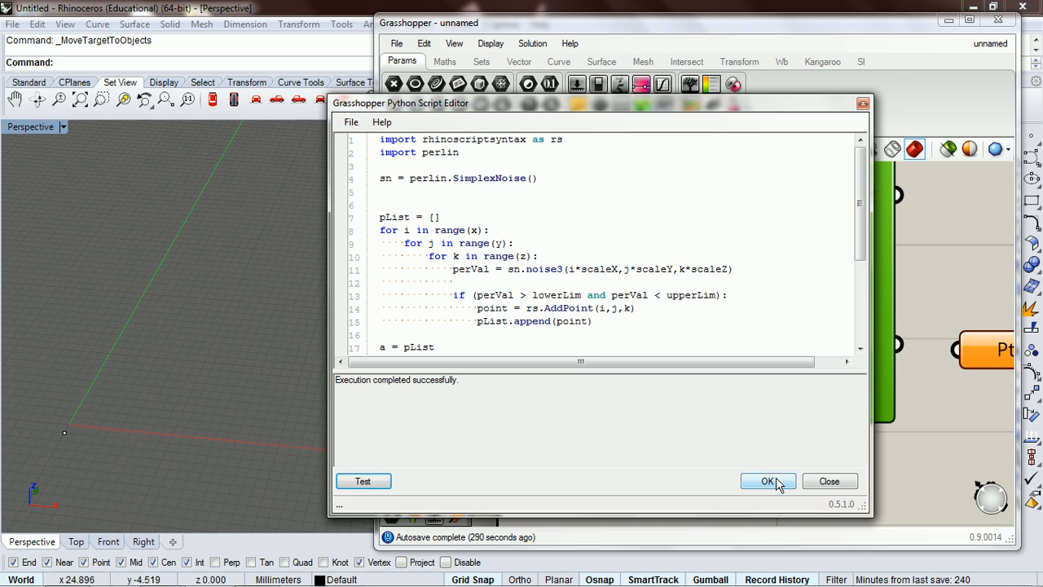
{"action": "left_click", "coordinate": [766, 481]}
{"action": "type", "text": "panel"}
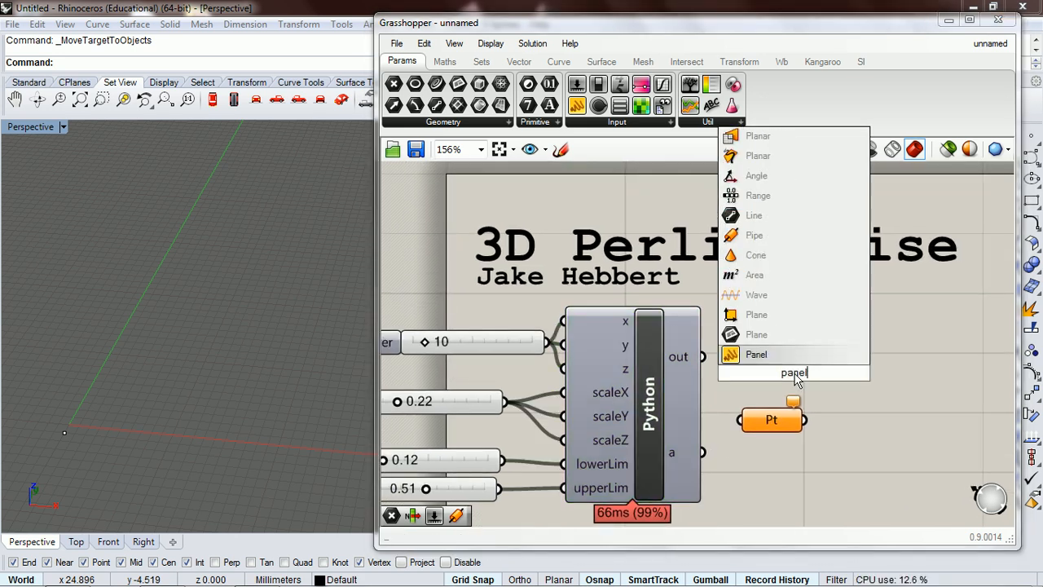
Show the out messages in a Panel and wire the a output into the Pt parameter, viewing the cloud
{"action": "left_click", "coordinate": [756, 353]}
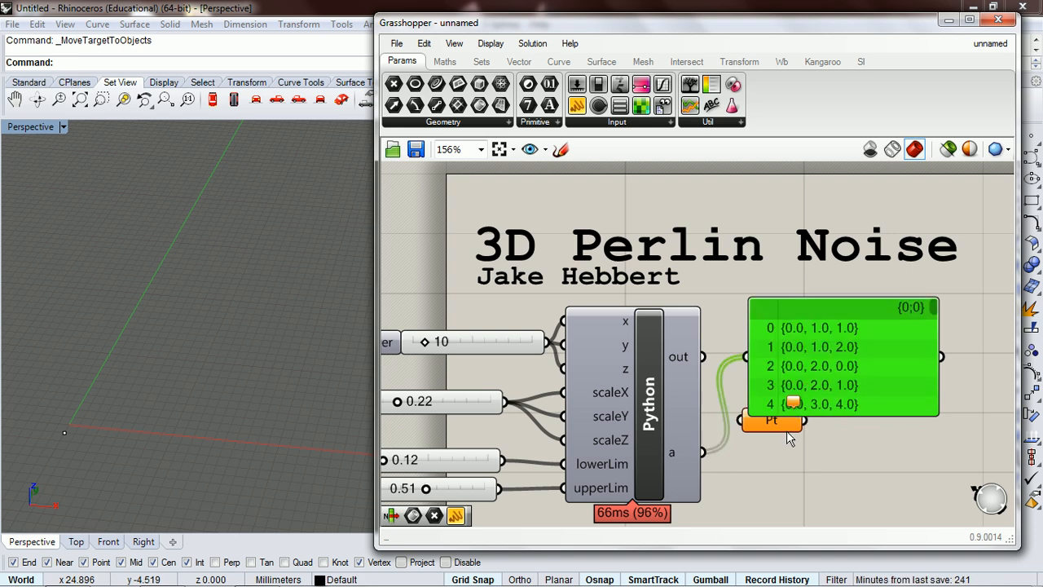
{"action": "left_click_drag", "start_coordinate": [769, 420], "coordinate": [773, 455]}
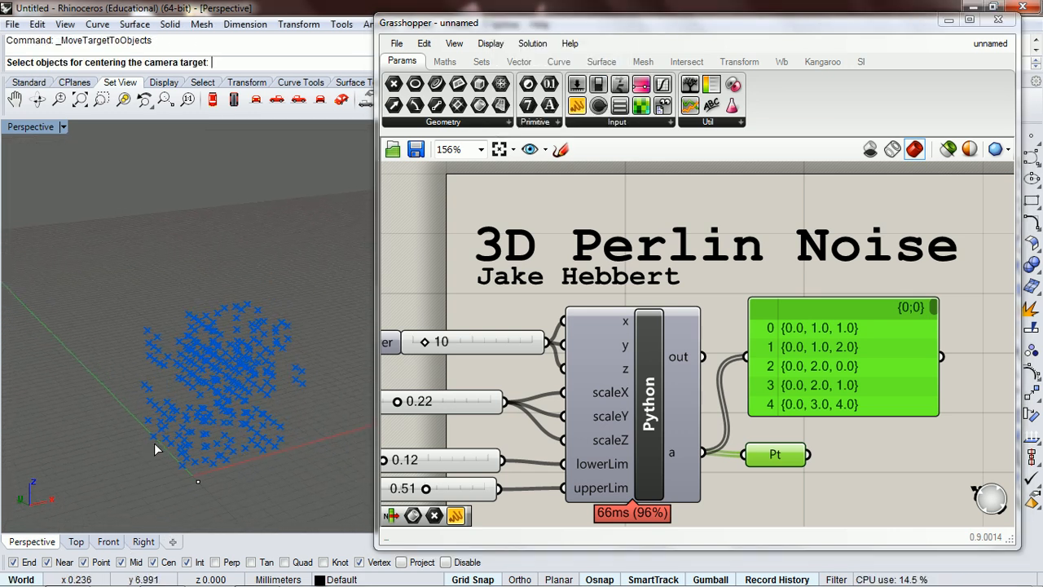
{"action": "left_click_drag", "start_coordinate": [158, 448], "coordinate": [310, 489]}
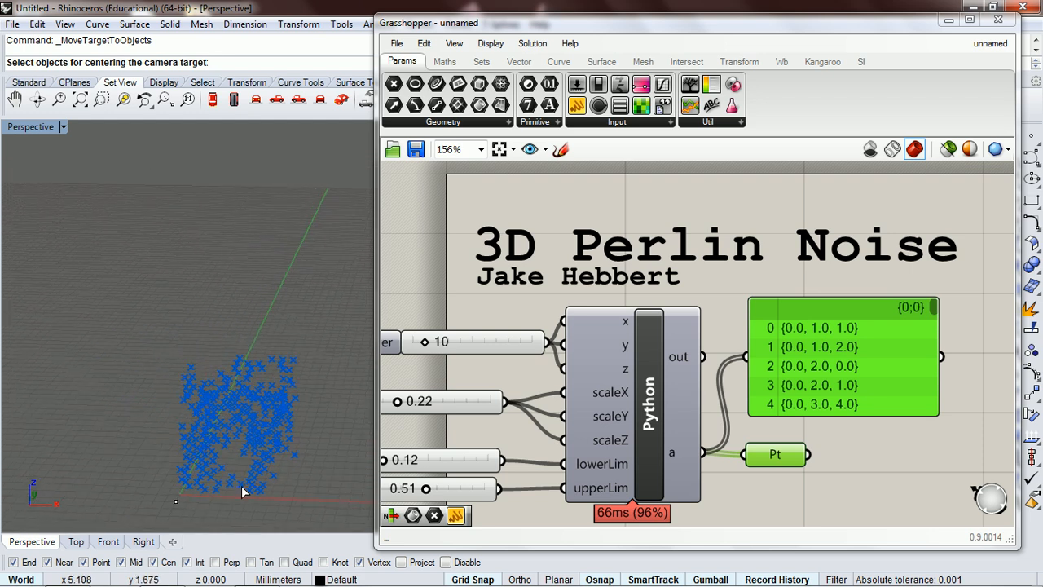
{"action": "left_click_drag", "start_coordinate": [245, 489], "coordinate": [224, 486]}
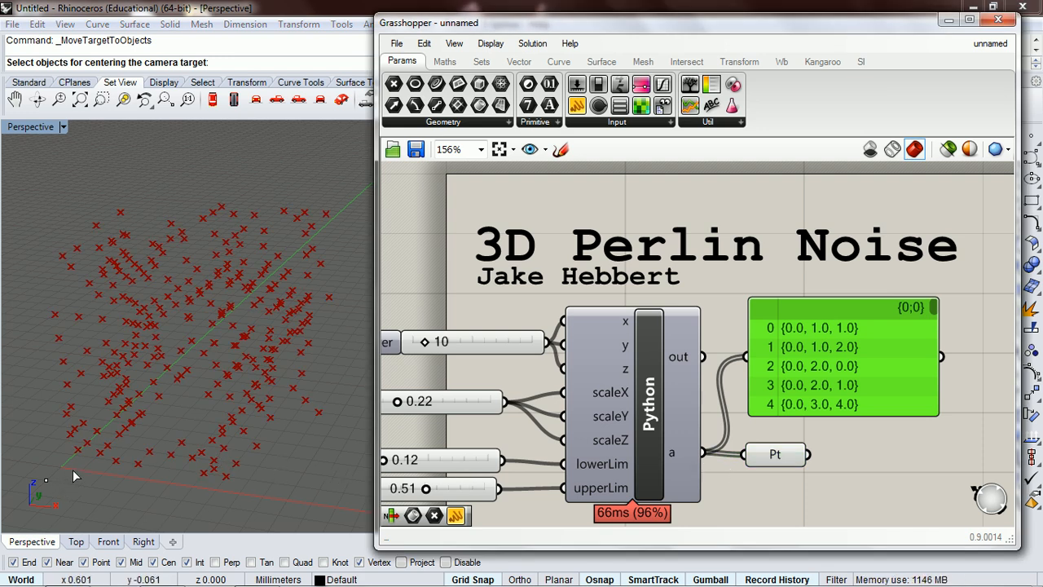
{"action": "mouse_move", "coordinate": [251, 495]}
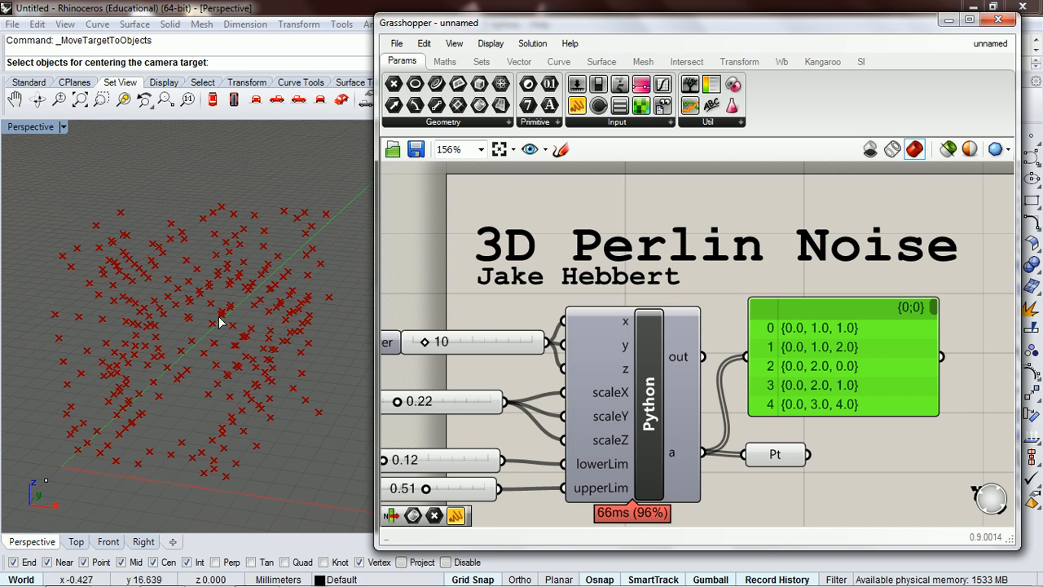
{"action": "mouse_move", "coordinate": [55, 305]}
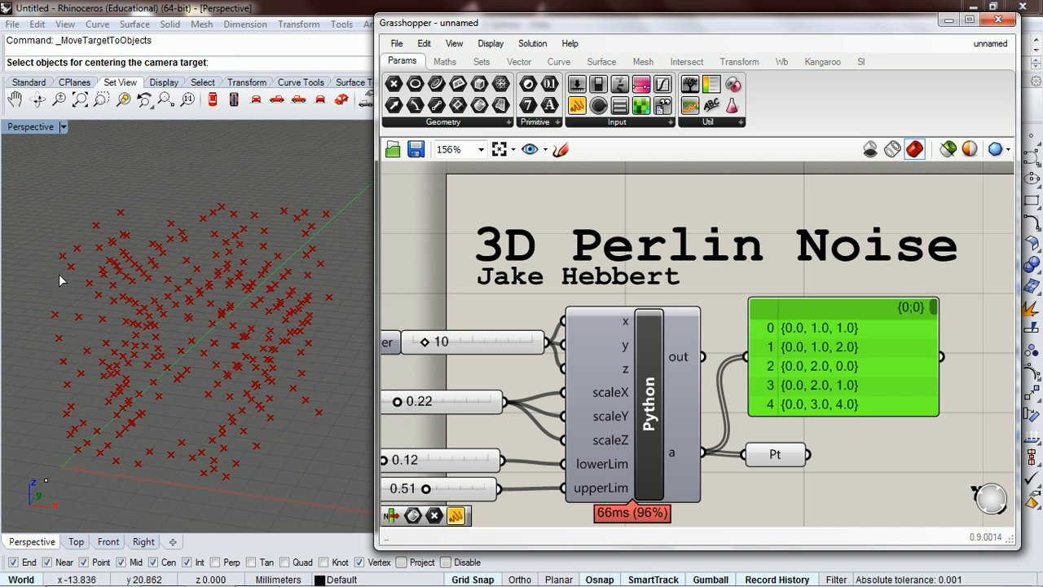
{"action": "mouse_move", "coordinate": [69, 277]}
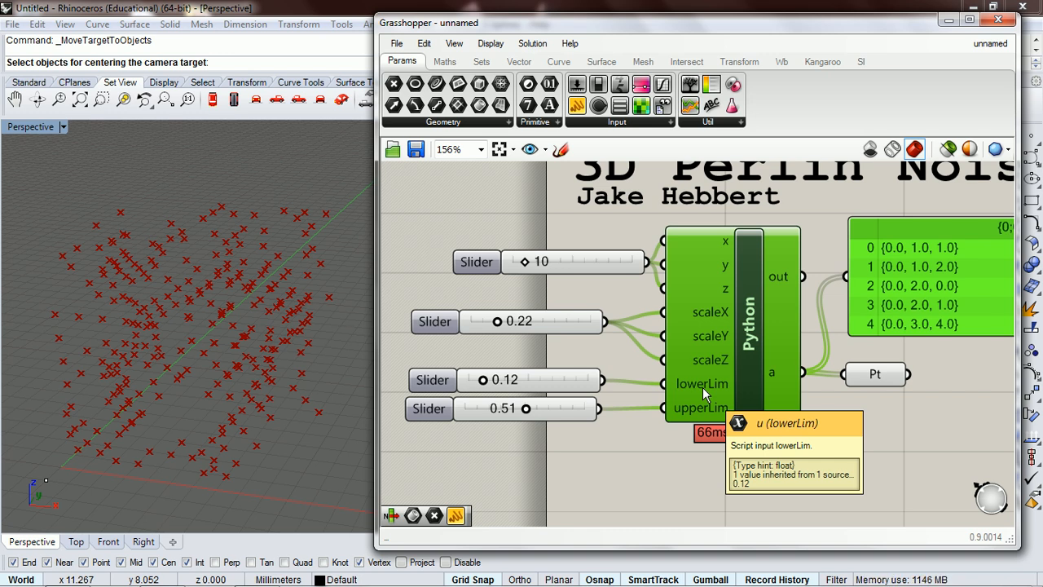
{"action": "mouse_move", "coordinate": [686, 414]}
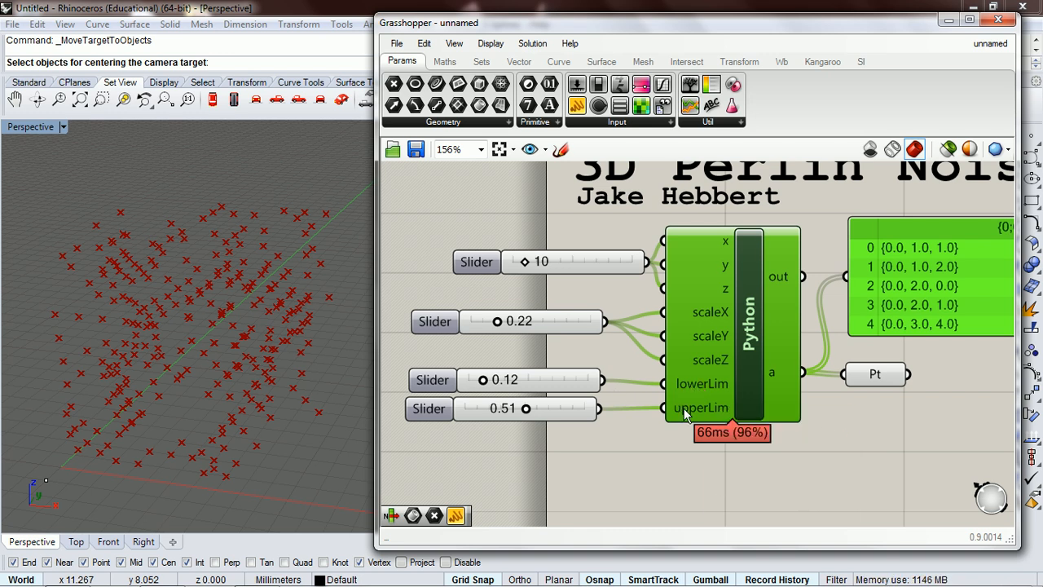
{"action": "mouse_move", "coordinate": [688, 384]}
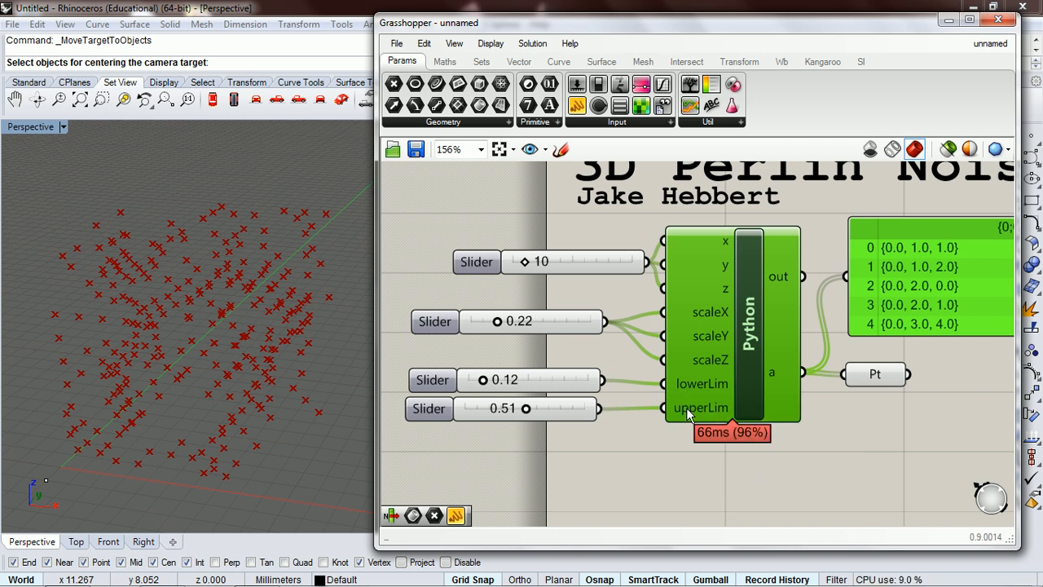
{"action": "mouse_move", "coordinate": [485, 404]}
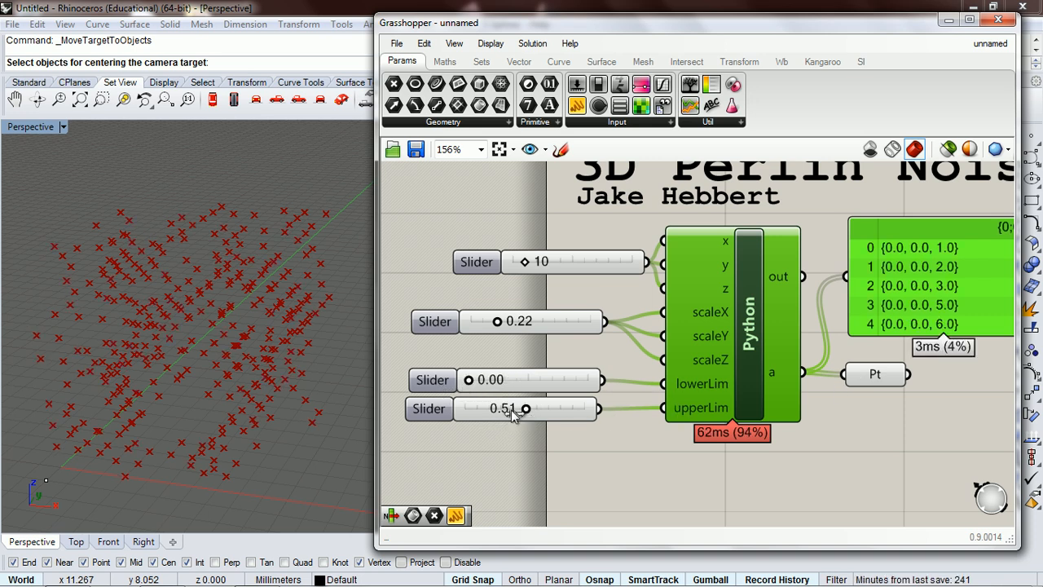
Tune upperLim to 0.27 and the noise scale to 0.16, adjusting the grid step count
{"action": "left_click_drag", "start_coordinate": [525, 407], "coordinate": [495, 408]}
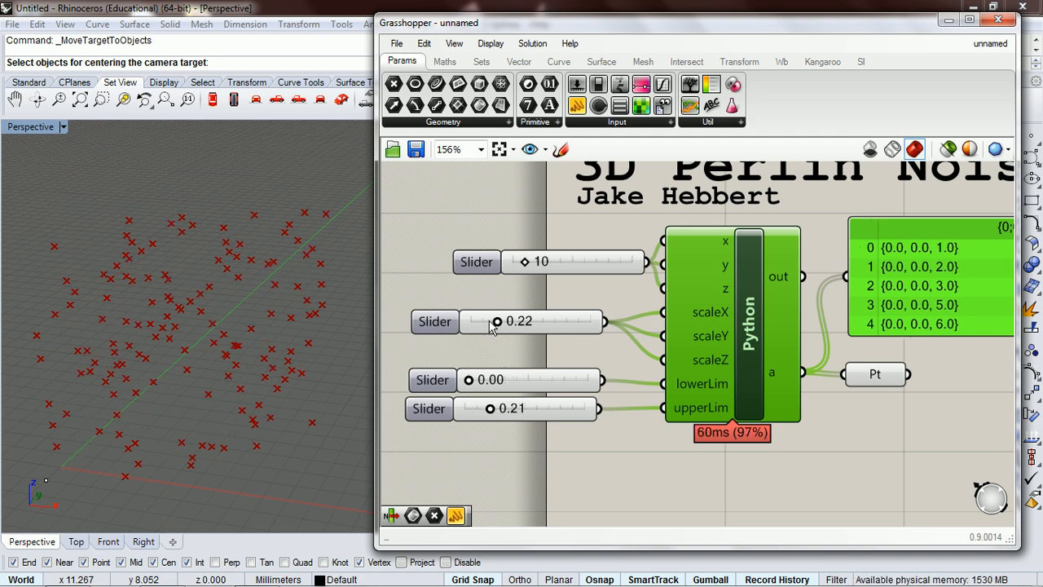
{"action": "left_click_drag", "start_coordinate": [497, 321], "coordinate": [486, 321]}
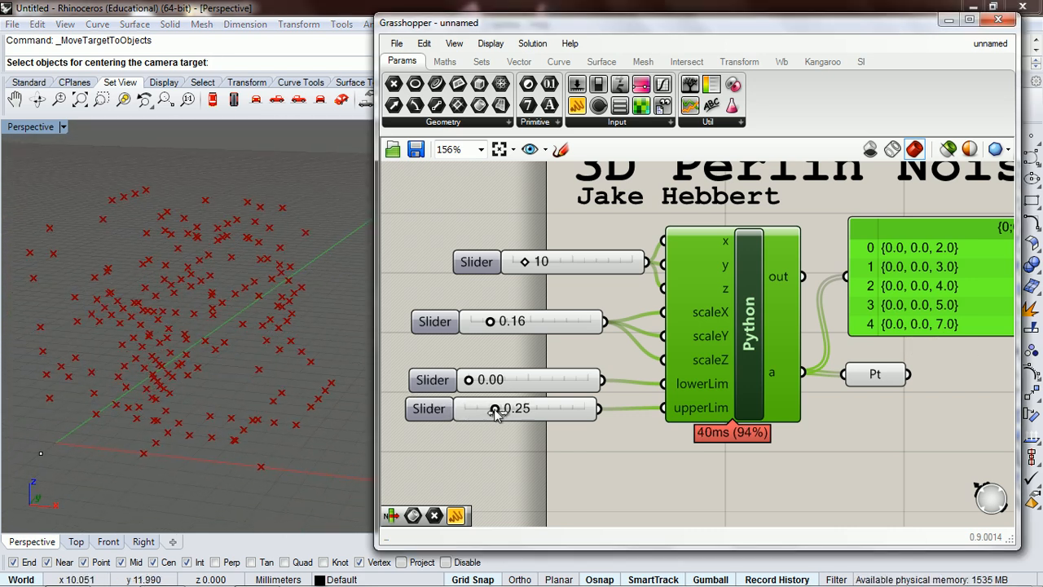
{"action": "left_click_drag", "start_coordinate": [495, 407], "coordinate": [499, 407]}
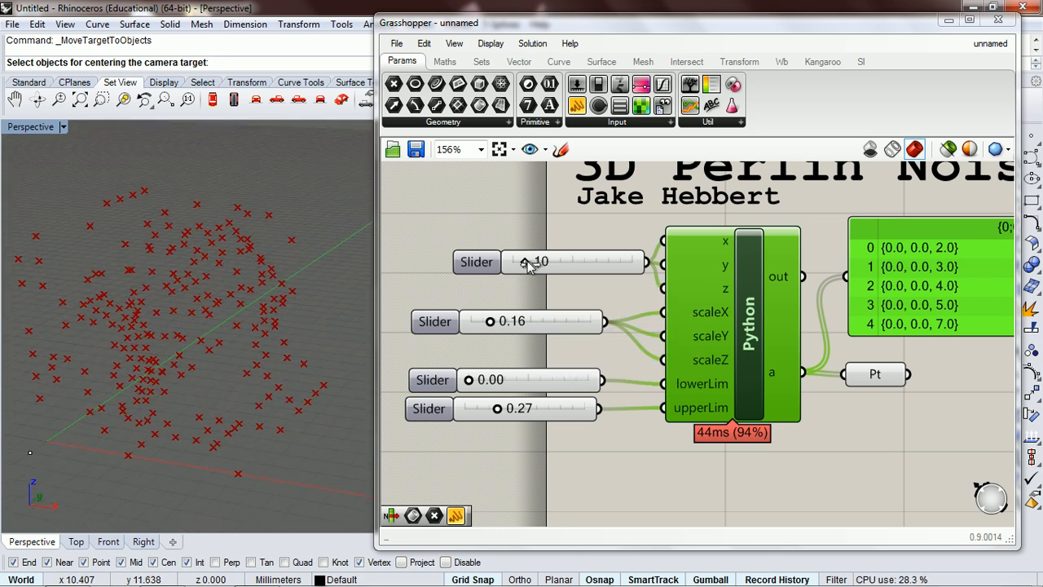
{"action": "left_click_drag", "start_coordinate": [524, 261], "coordinate": [528, 261]}
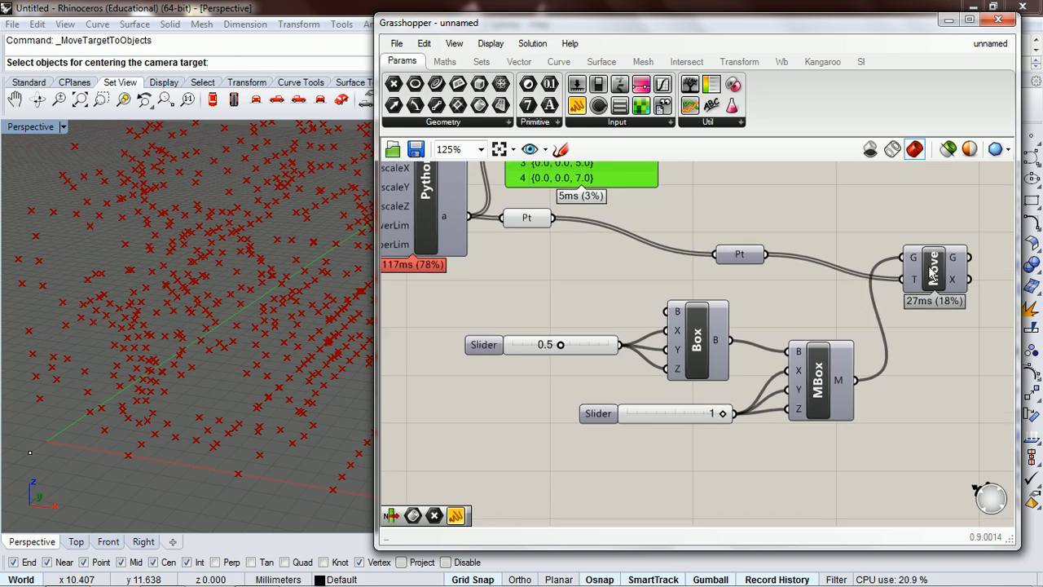
{"action": "right_click", "coordinate": [527, 219]}
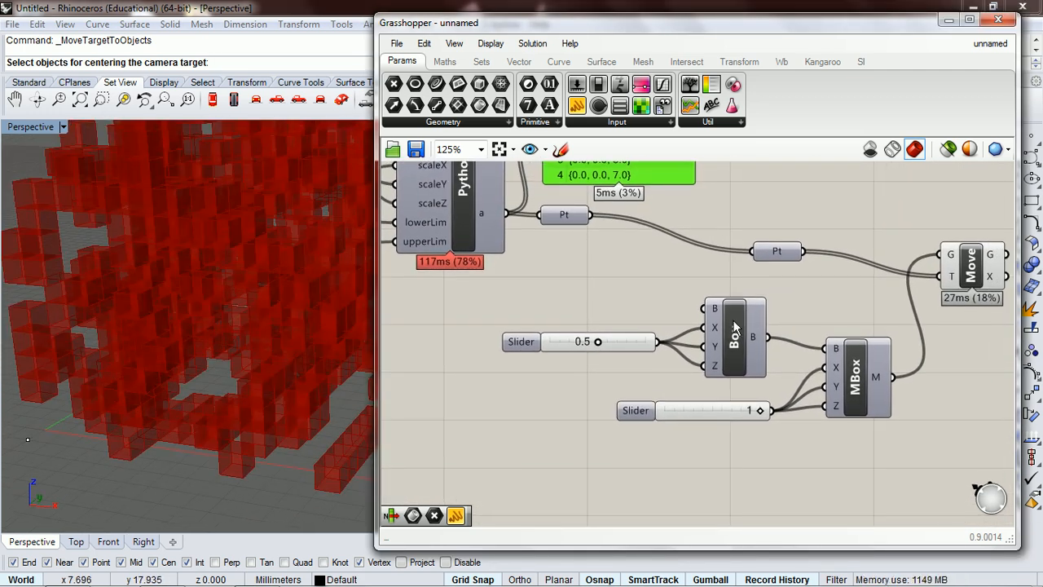
{"action": "right_click", "coordinate": [734, 329]}
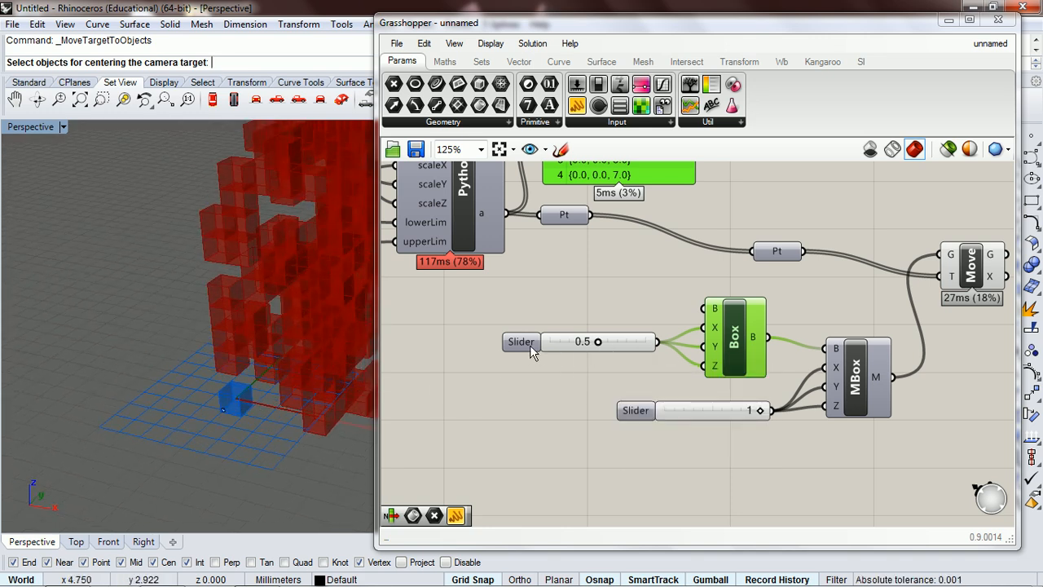
{"action": "left_click", "coordinate": [567, 342]}
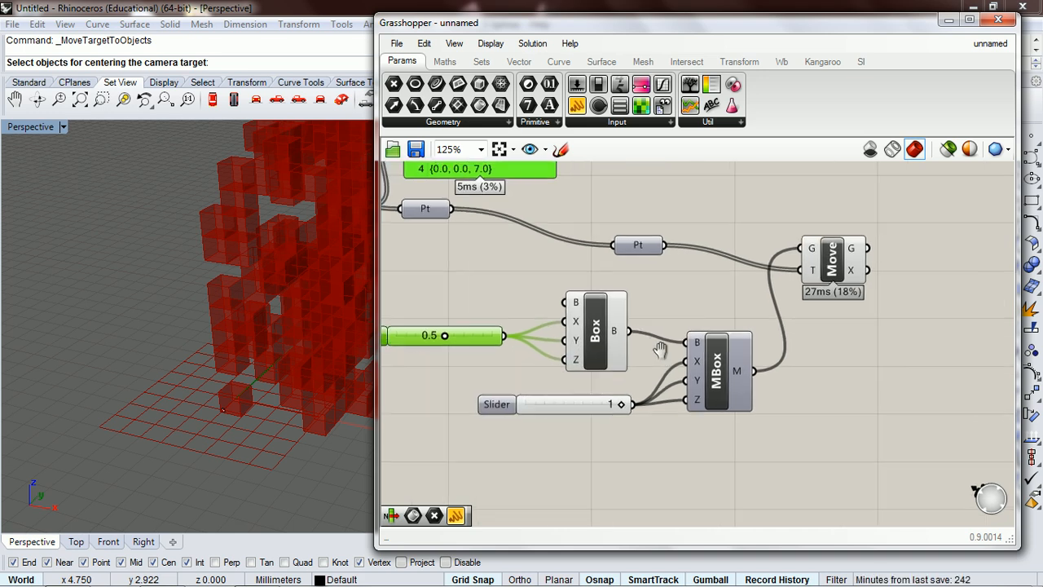
{"action": "mouse_move", "coordinate": [717, 367]}
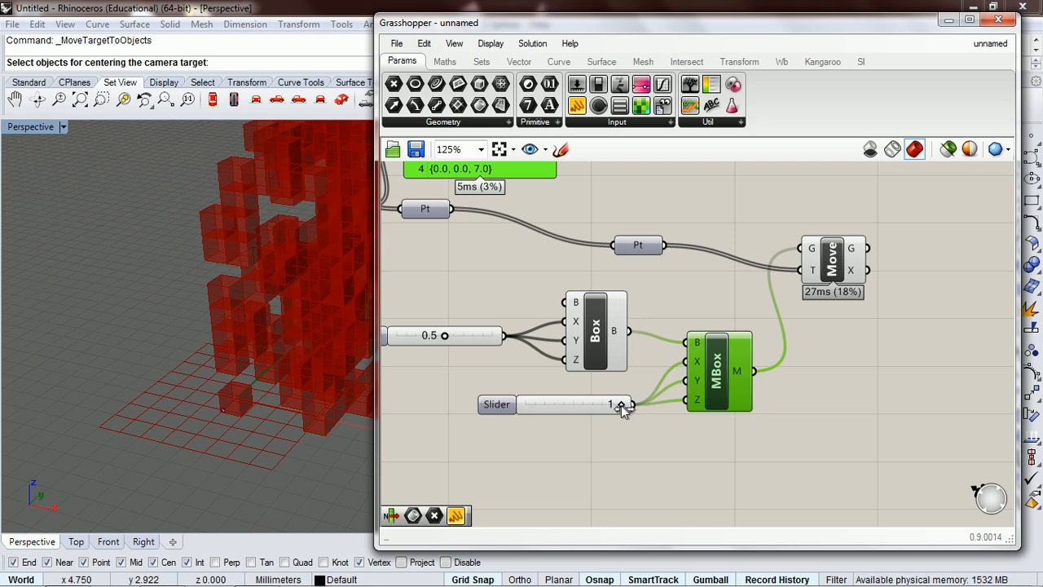
{"action": "mouse_move", "coordinate": [621, 410]}
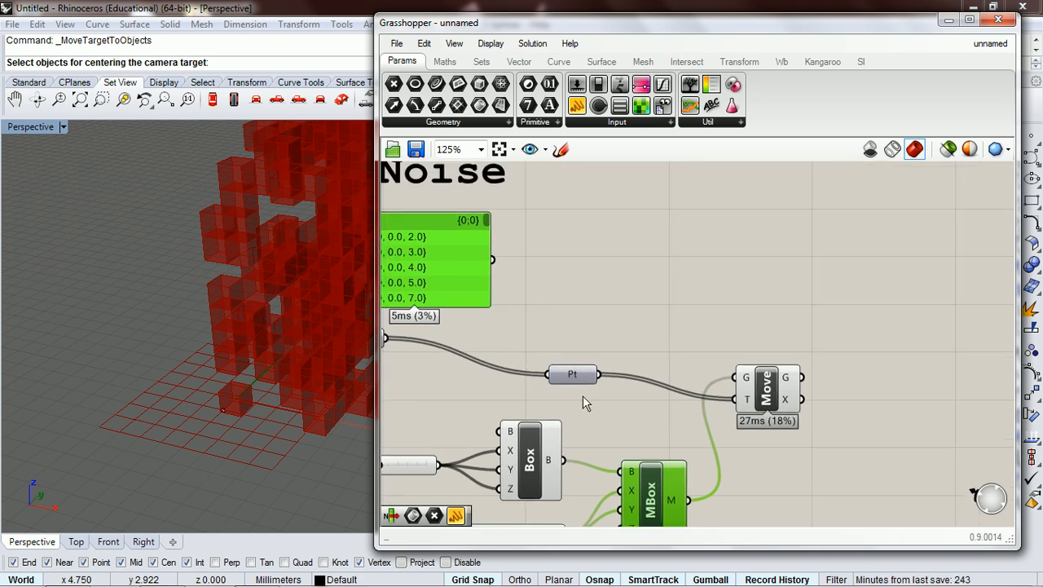
{"action": "mouse_move", "coordinate": [666, 476]}
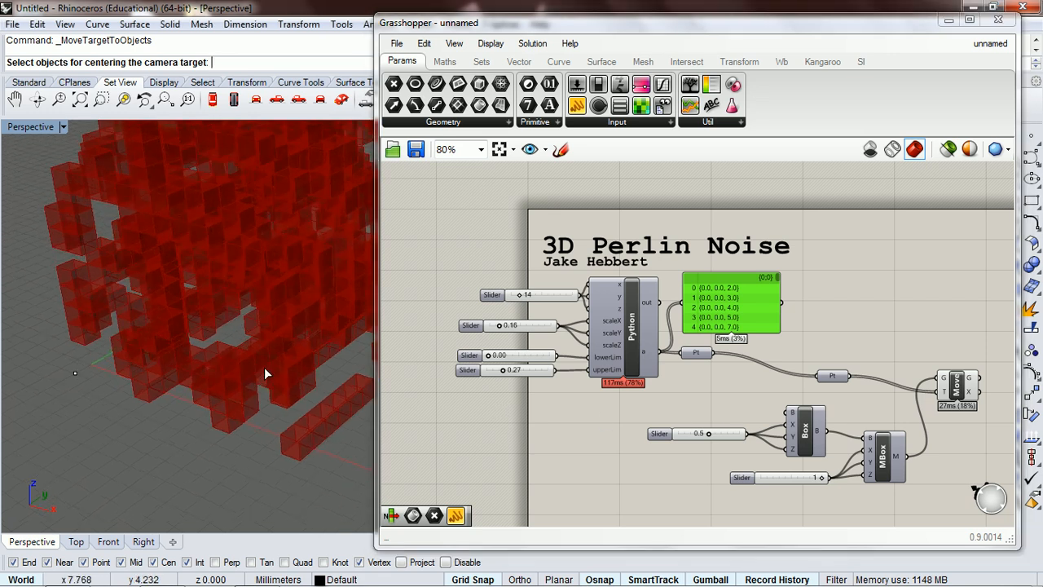
{"action": "mouse_move", "coordinate": [169, 430]}
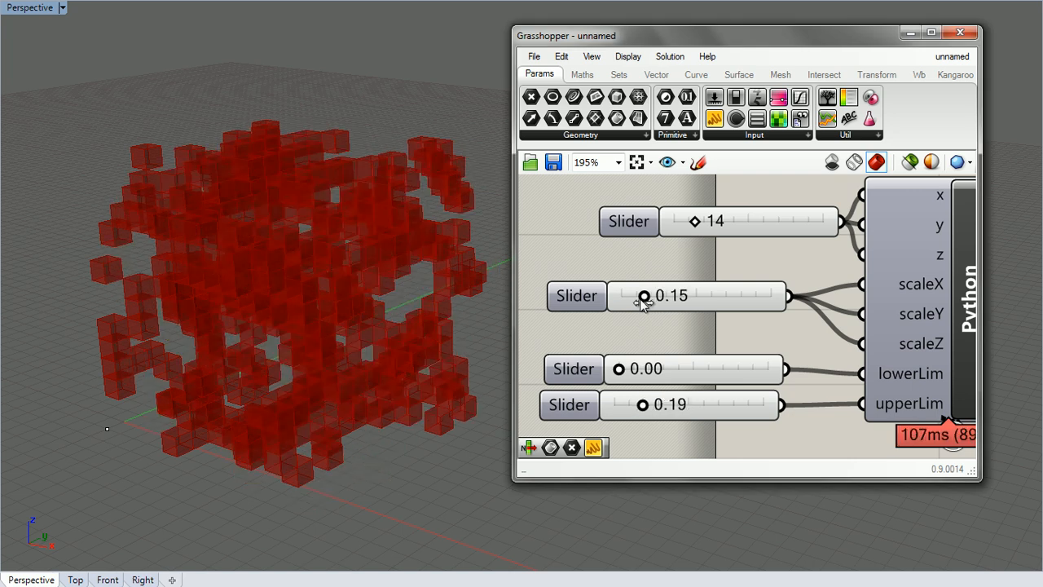
Lower scaleX to 0.07 and raise the x count to 24 for a denser box volume
{"action": "left_click_drag", "start_coordinate": [643, 296], "coordinate": [632, 296]}
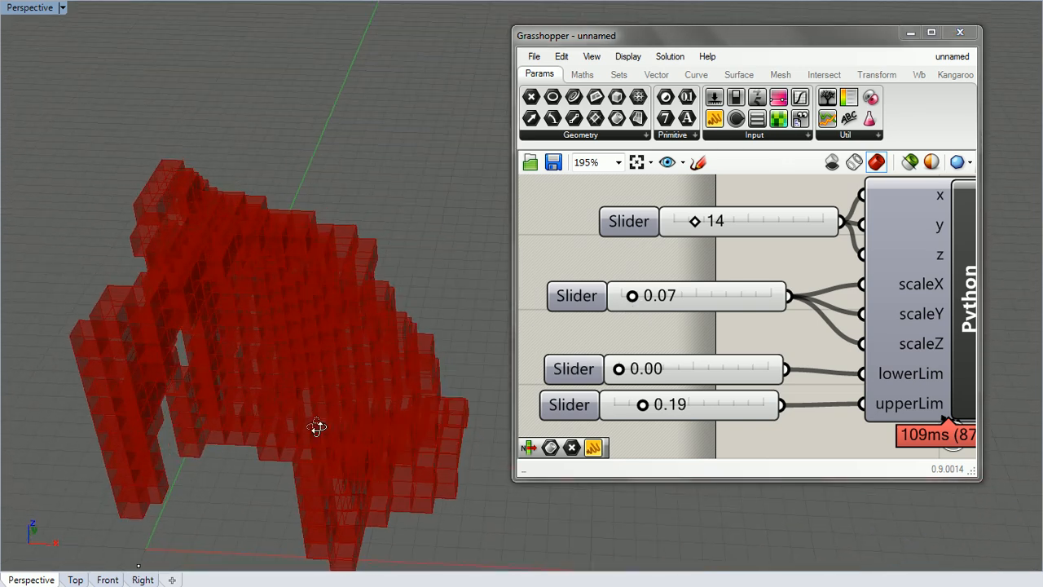
{"action": "left_click_drag", "start_coordinate": [316, 426], "coordinate": [362, 302]}
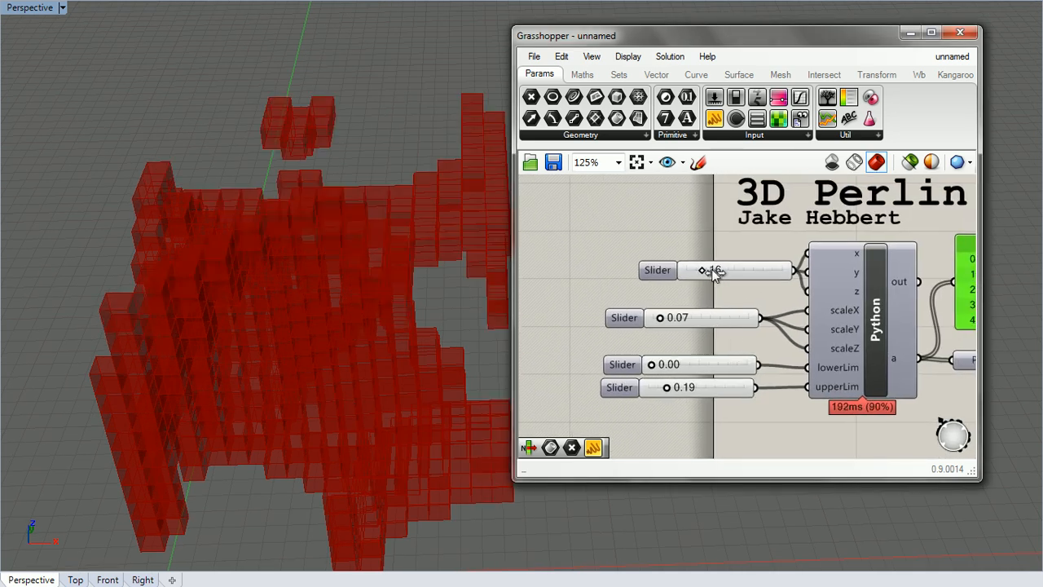
{"action": "left_click_drag", "start_coordinate": [709, 271], "coordinate": [733, 270]}
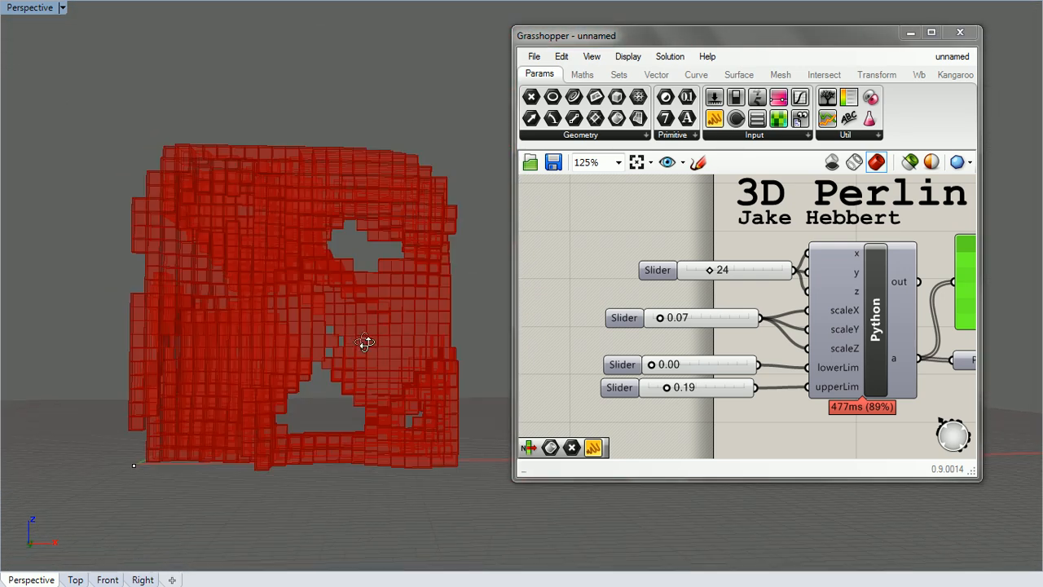
{"action": "left_click_drag", "start_coordinate": [365, 342], "coordinate": [464, 487]}
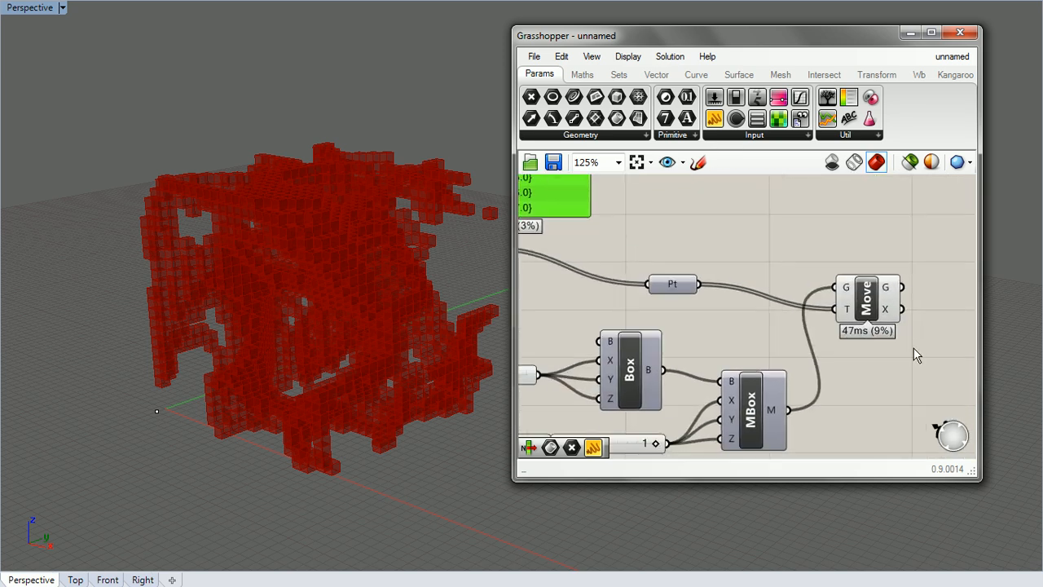
Add a Custom Preview component and disable the Move component's own preview
{"action": "left_click", "coordinate": [870, 98]}
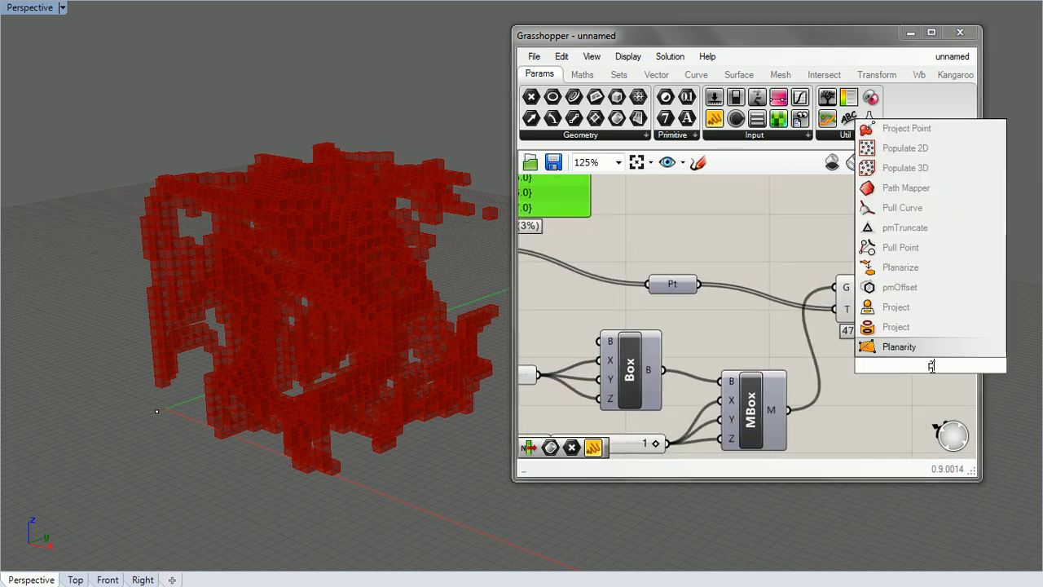
{"action": "left_click", "coordinate": [929, 361]}
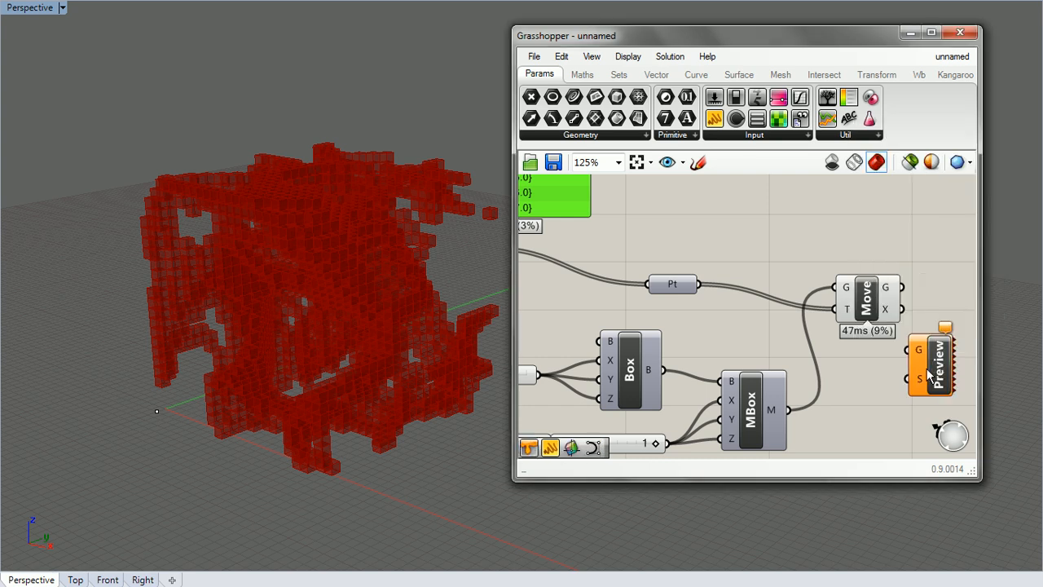
{"action": "mouse_move", "coordinate": [861, 404]}
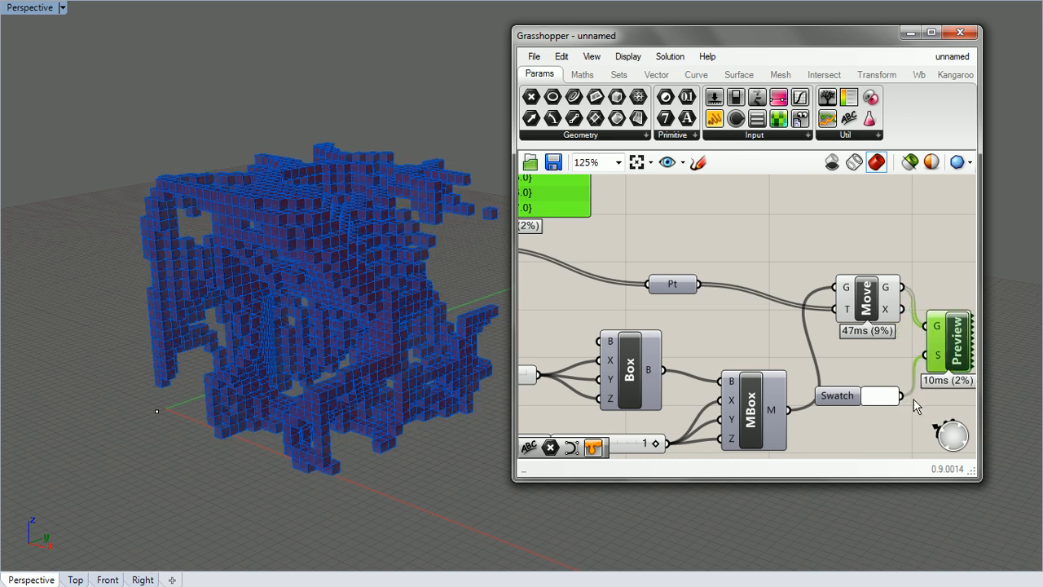
{"action": "right_click", "coordinate": [867, 296]}
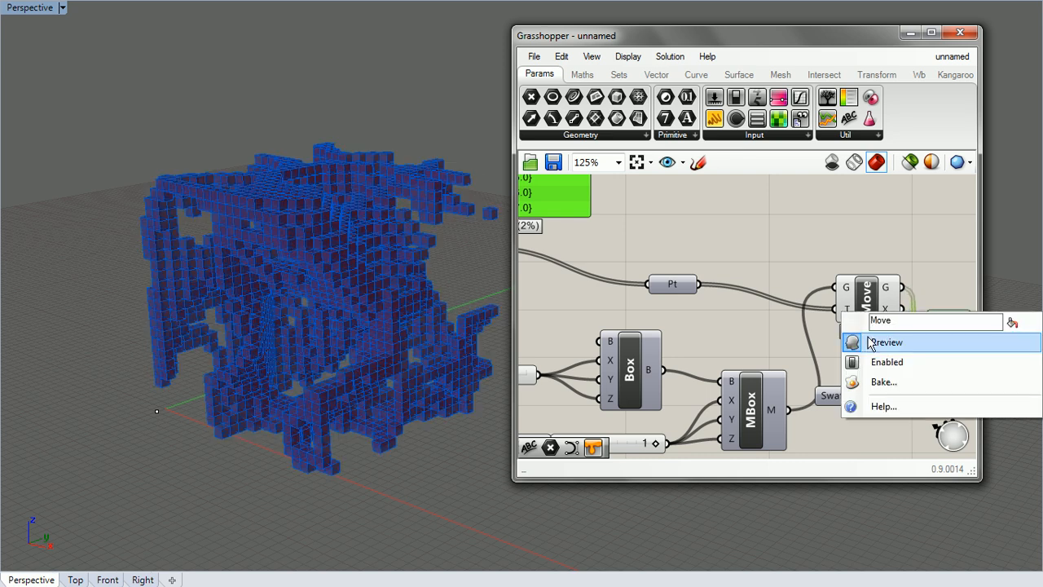
{"action": "left_click", "coordinate": [886, 342]}
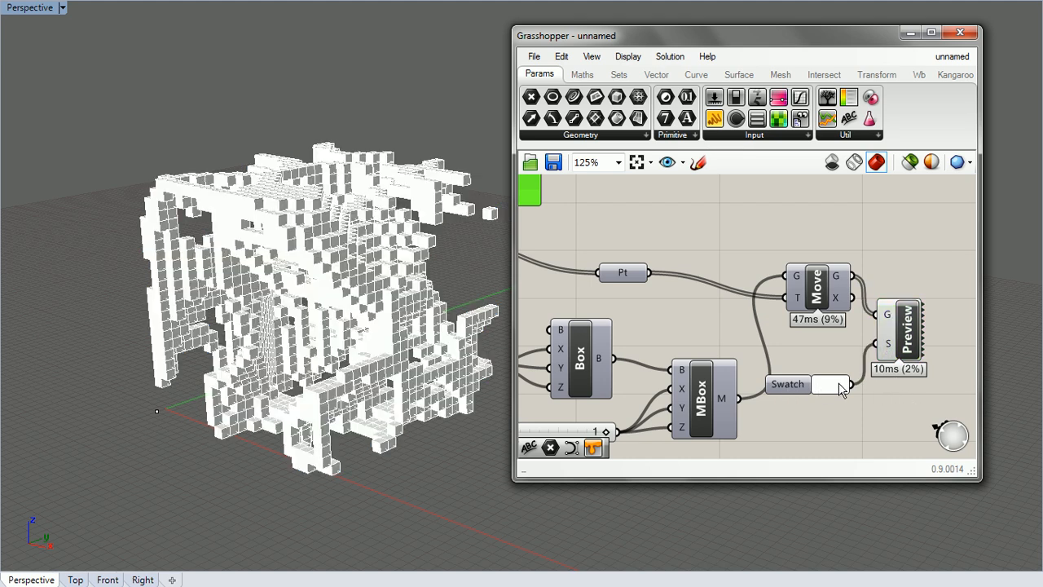
Set the swatch colour feeding the Custom Preview to red
{"action": "left_click", "coordinate": [830, 384]}
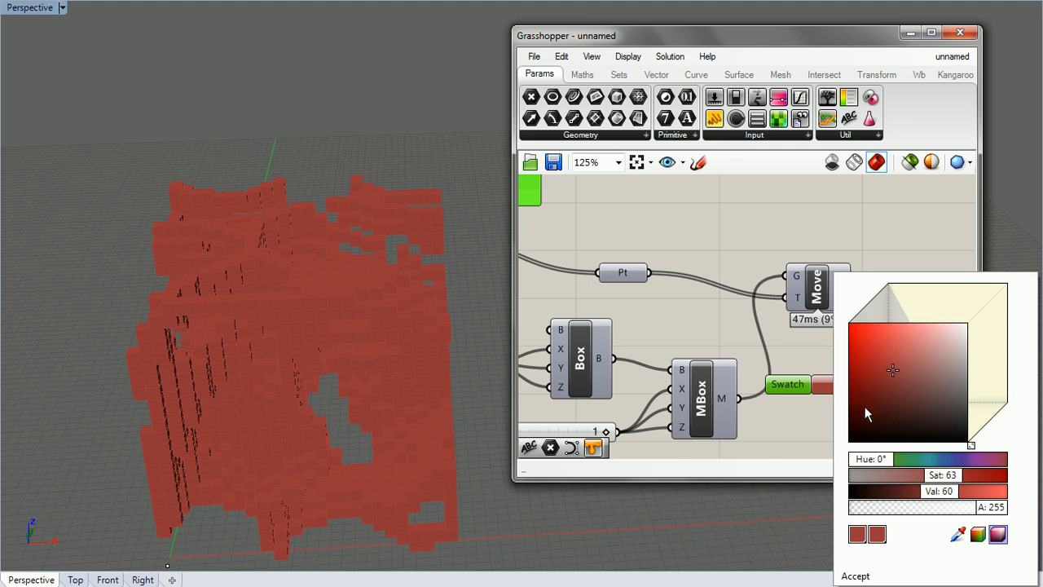
{"action": "left_click", "coordinate": [855, 575]}
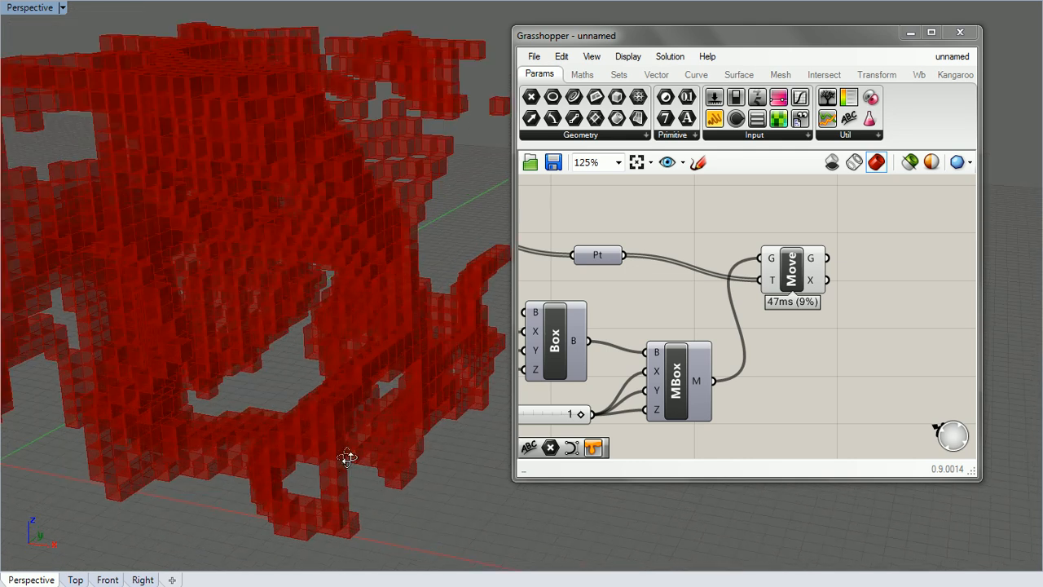
{"action": "left_click_drag", "start_coordinate": [346, 456], "coordinate": [313, 432]}
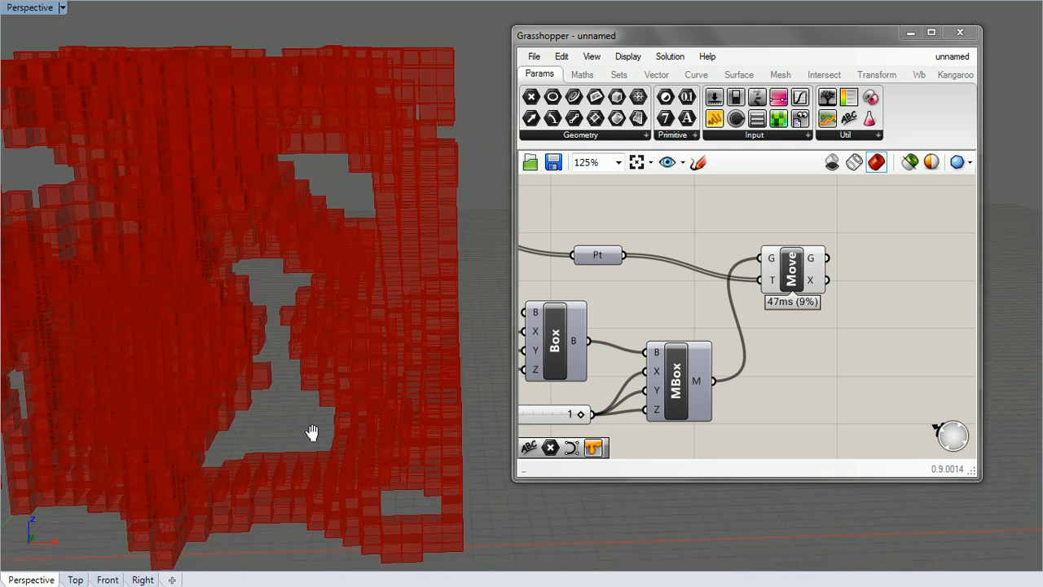
{"action": "left_click_drag", "start_coordinate": [312, 432], "coordinate": [383, 389]}
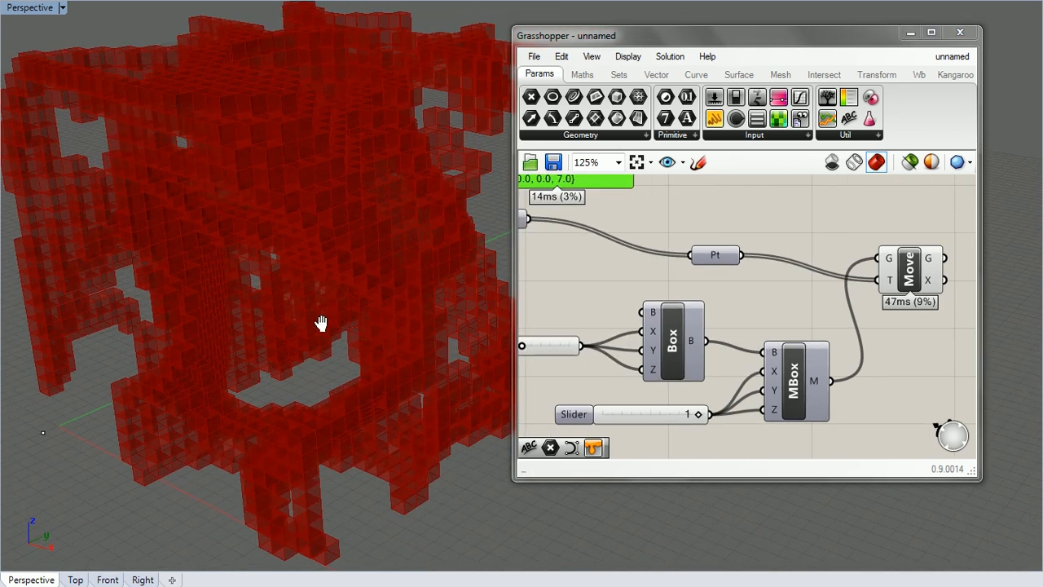
{"action": "left_click_drag", "start_coordinate": [322, 322], "coordinate": [383, 291]}
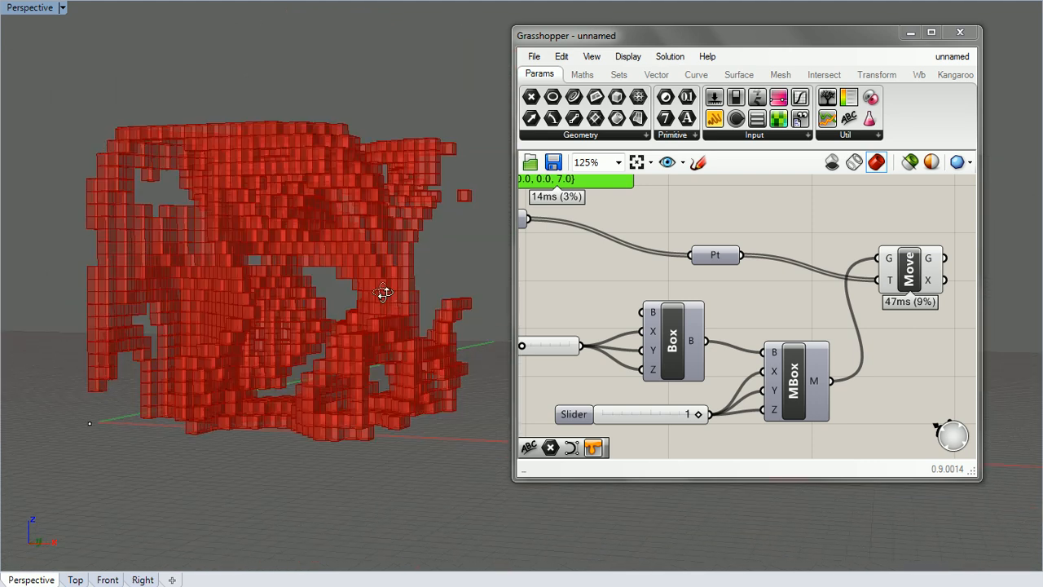
{"action": "left_click_drag", "start_coordinate": [382, 293], "coordinate": [322, 323]}
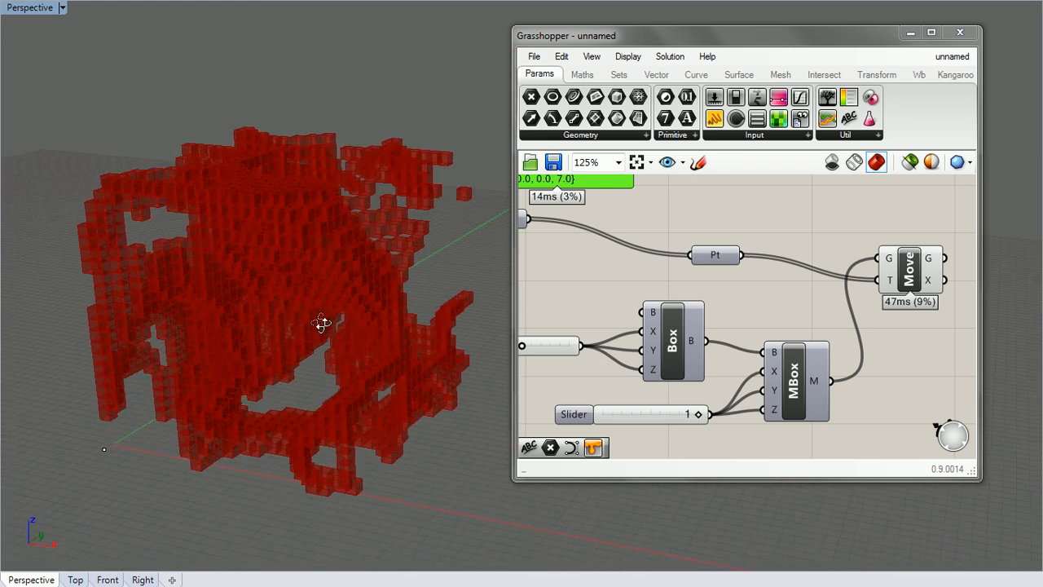
{"action": "left_click_drag", "start_coordinate": [323, 323], "coordinate": [345, 349]}
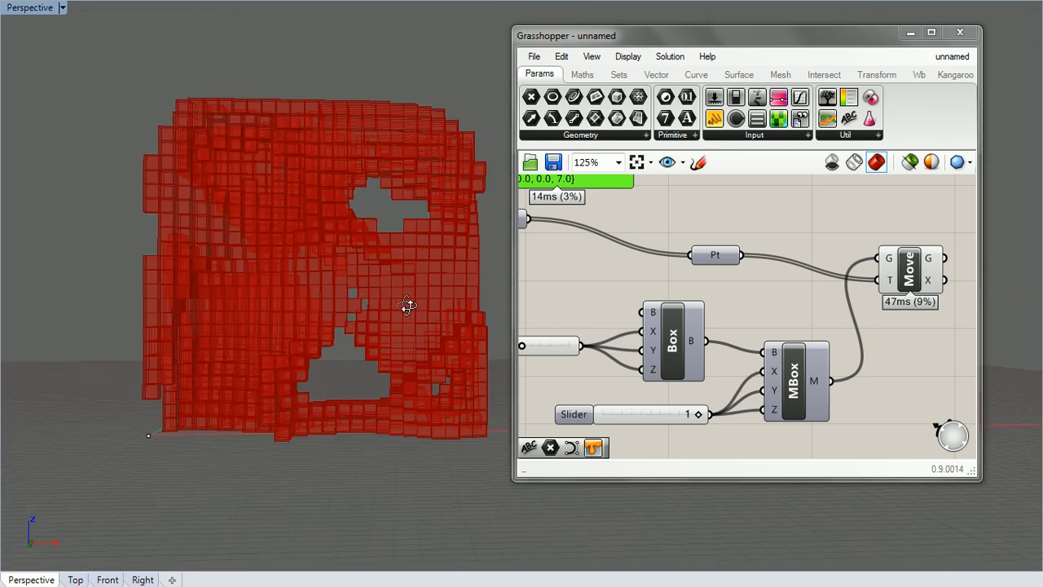
{"action": "left_click_drag", "start_coordinate": [407, 306], "coordinate": [268, 342]}
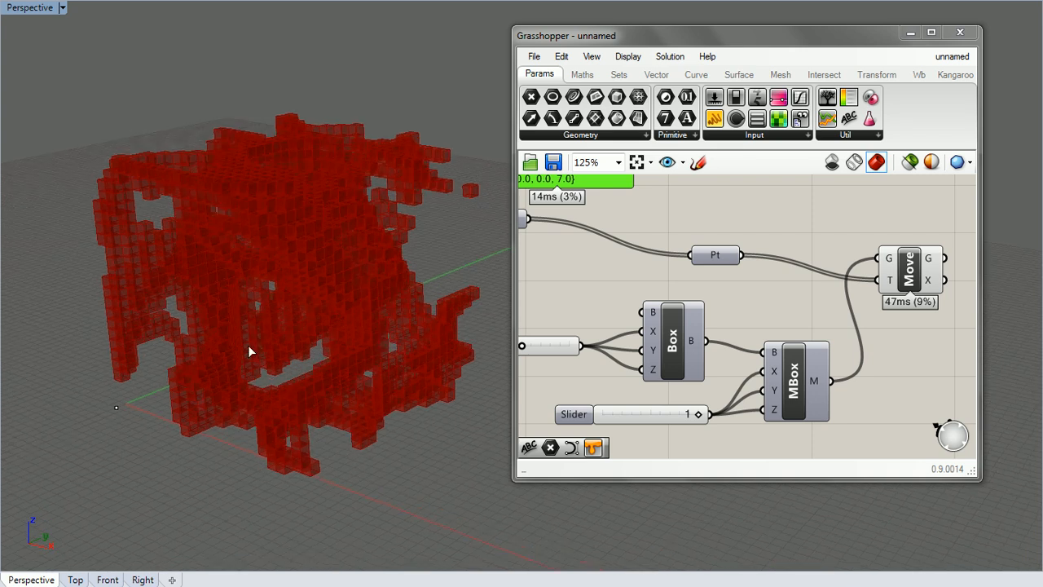
{"action": "left_click_drag", "start_coordinate": [251, 351], "coordinate": [300, 334]}
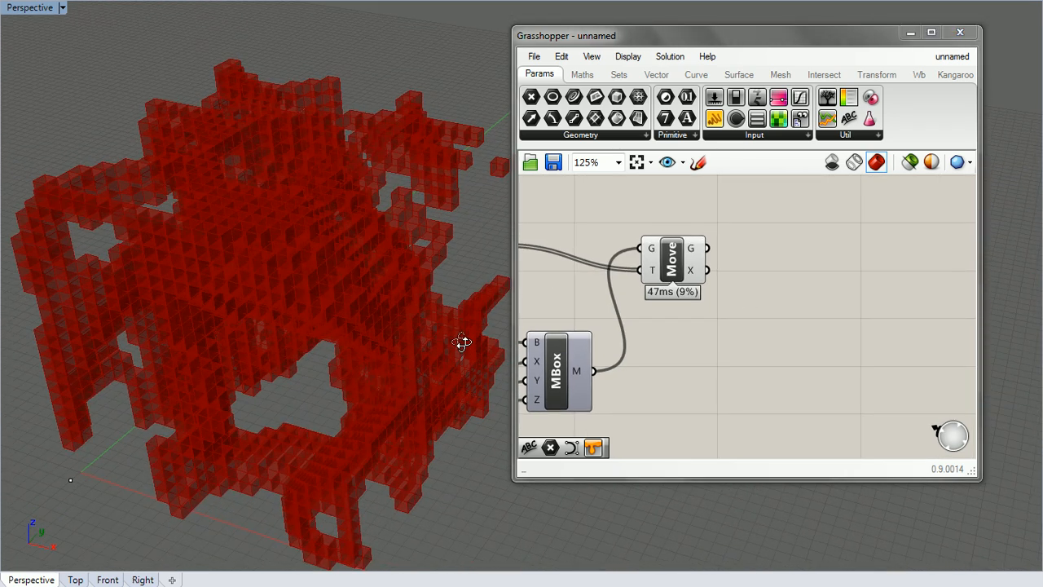
{"action": "left_click_drag", "start_coordinate": [459, 340], "coordinate": [405, 349]}
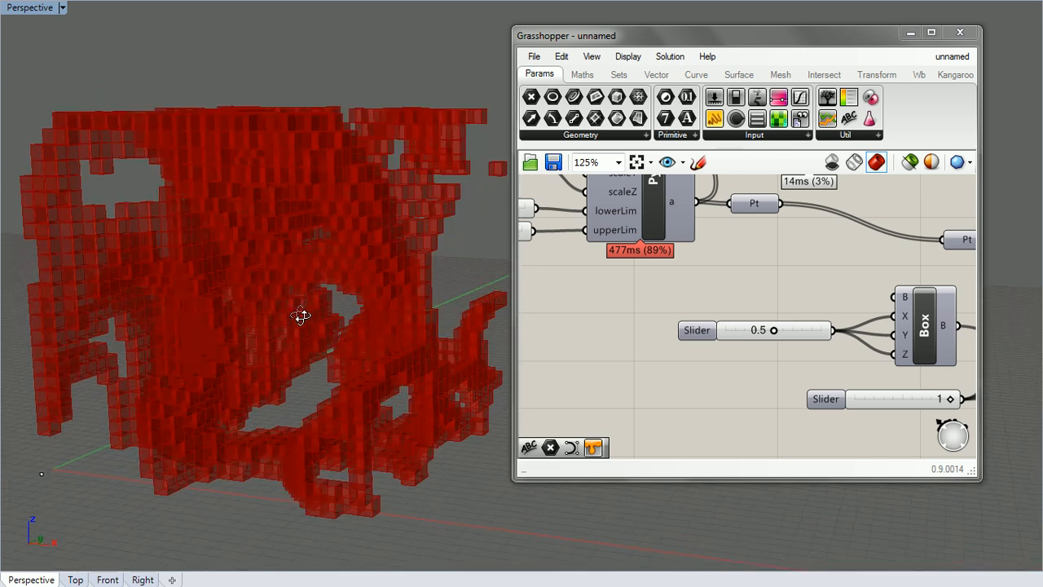
Drag the upperLim slider from 0.19 to 0.24, densifying the red box cluster
{"action": "left_click_drag", "start_coordinate": [301, 316], "coordinate": [308, 357]}
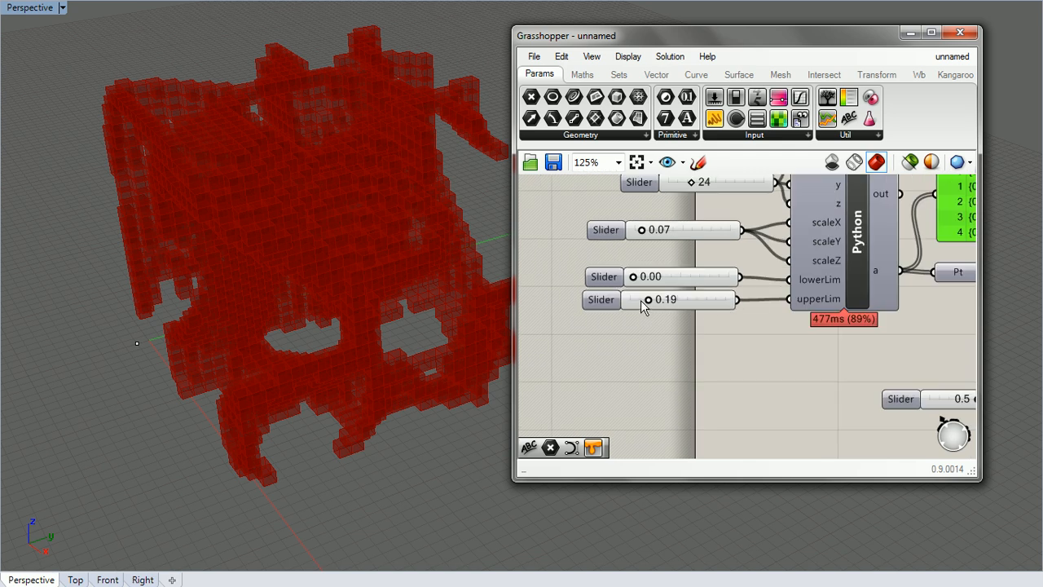
{"action": "left_click_drag", "start_coordinate": [648, 300], "coordinate": [655, 300]}
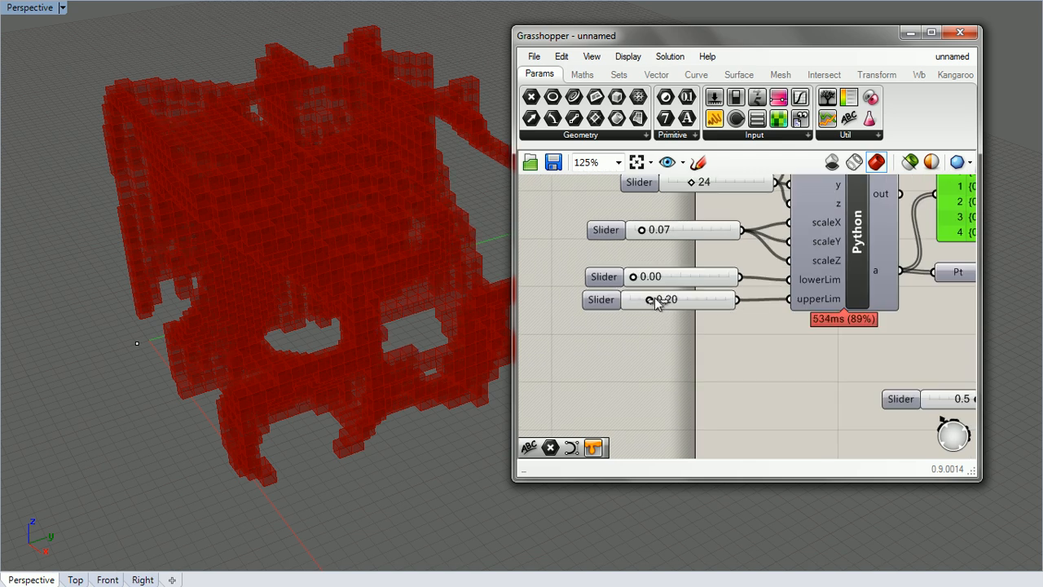
{"action": "left_click_drag", "start_coordinate": [652, 300], "coordinate": [668, 300]}
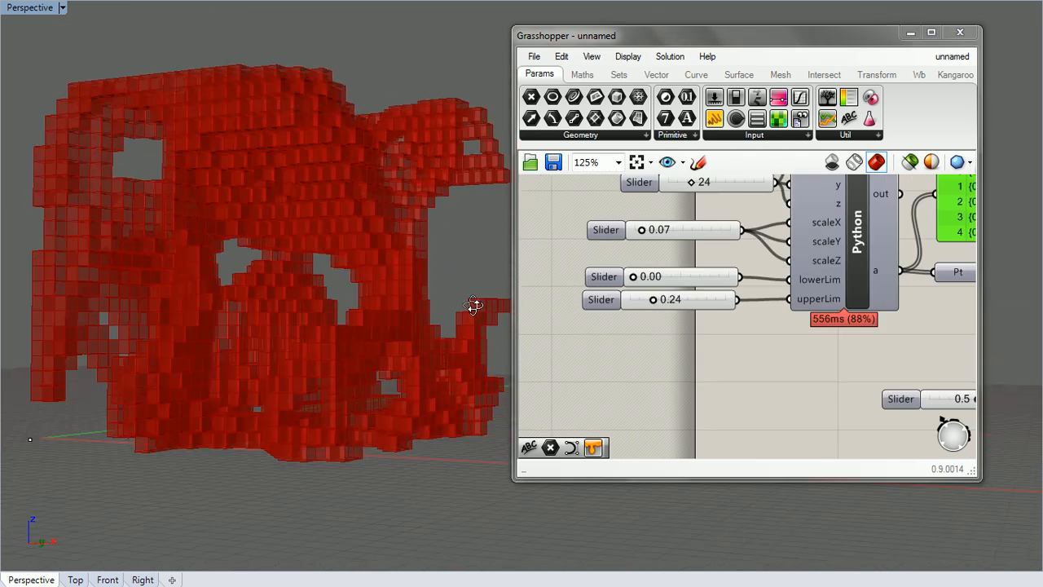
{"action": "left_click_drag", "start_coordinate": [473, 307], "coordinate": [757, 488]}
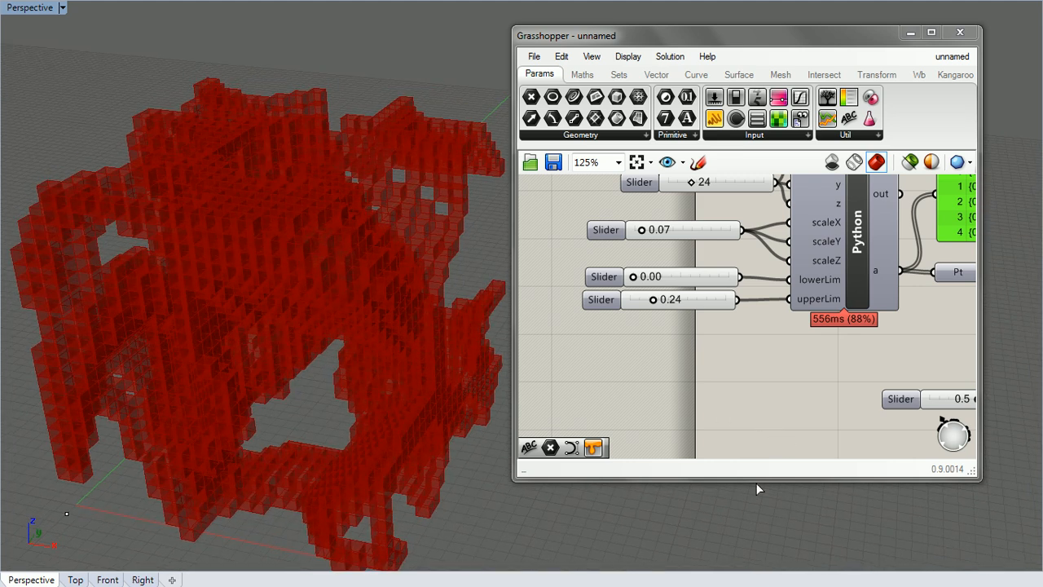